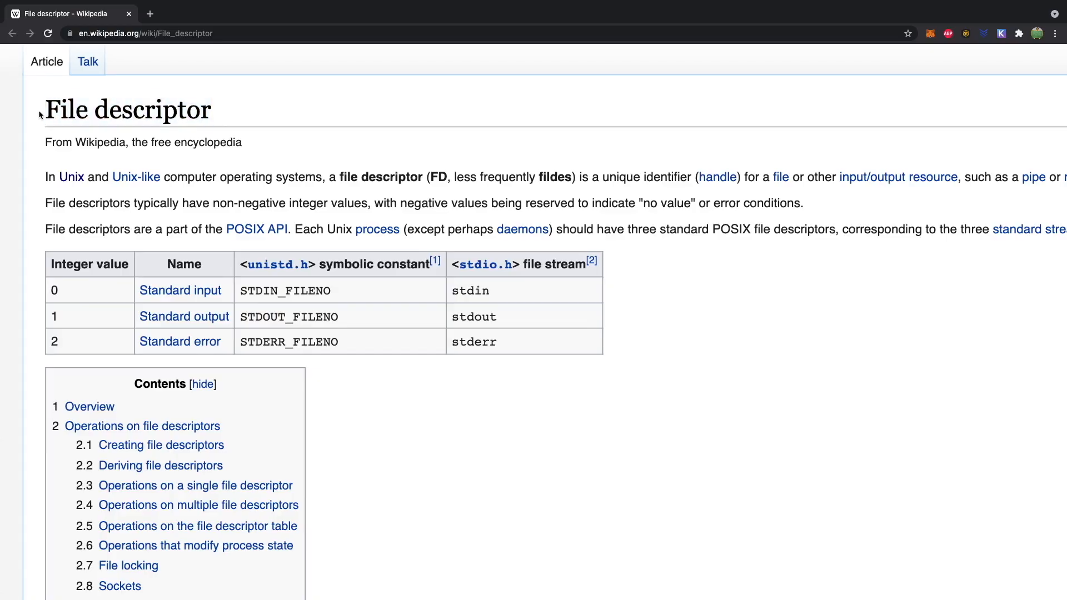
mouse_move(256, 108)
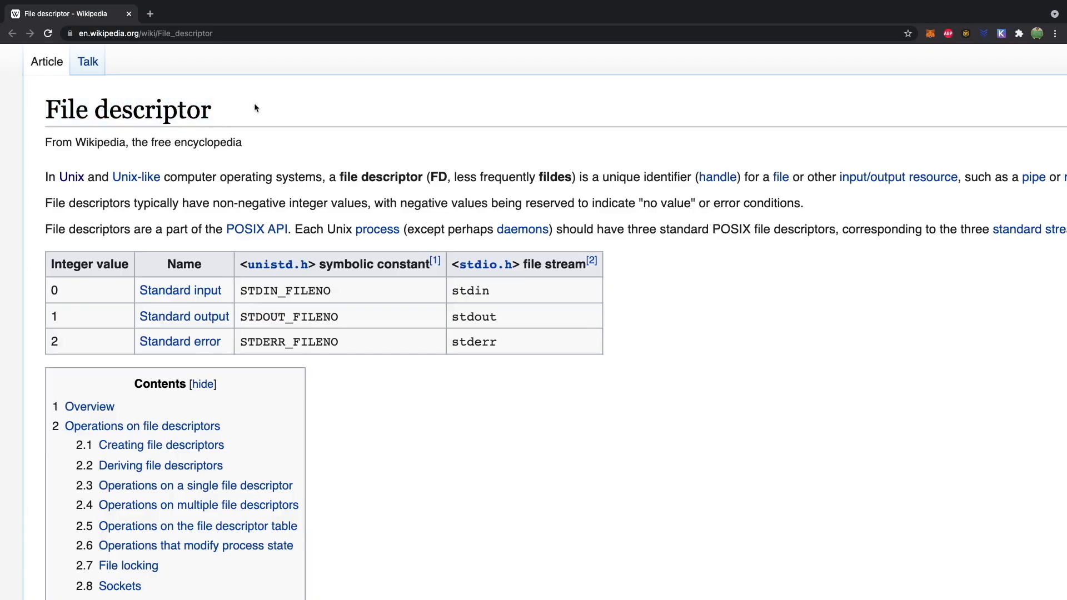
mouse_move(266, 133)
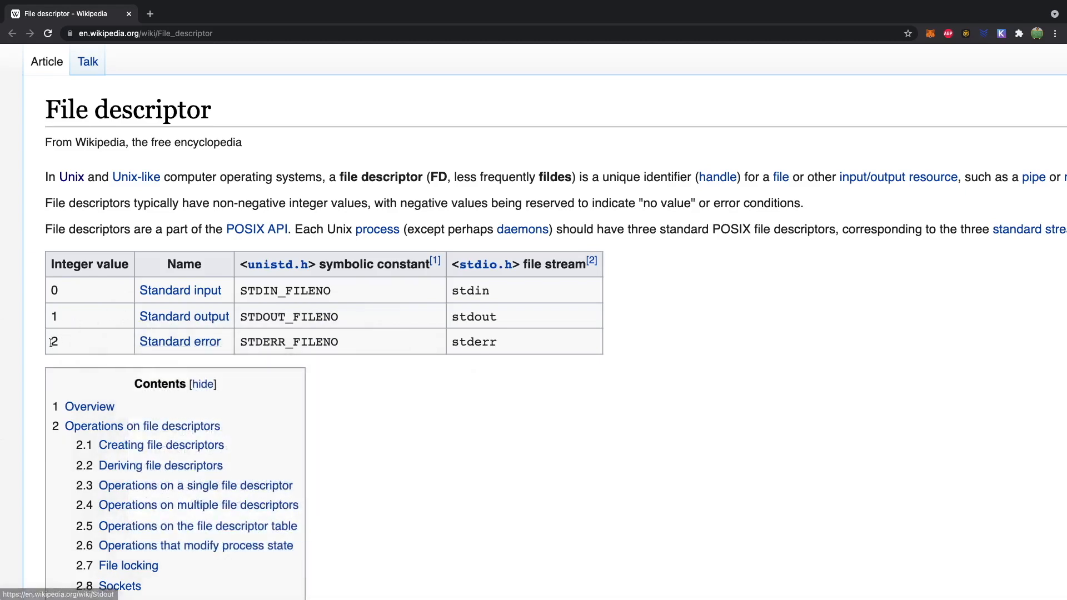
mouse_move(61, 347)
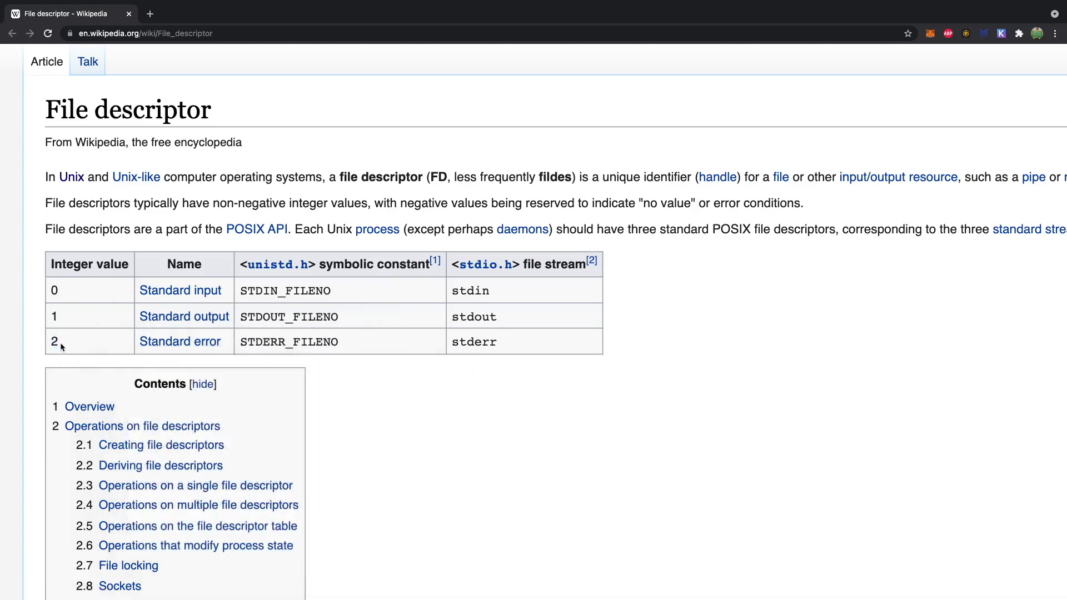
mouse_move(65, 336)
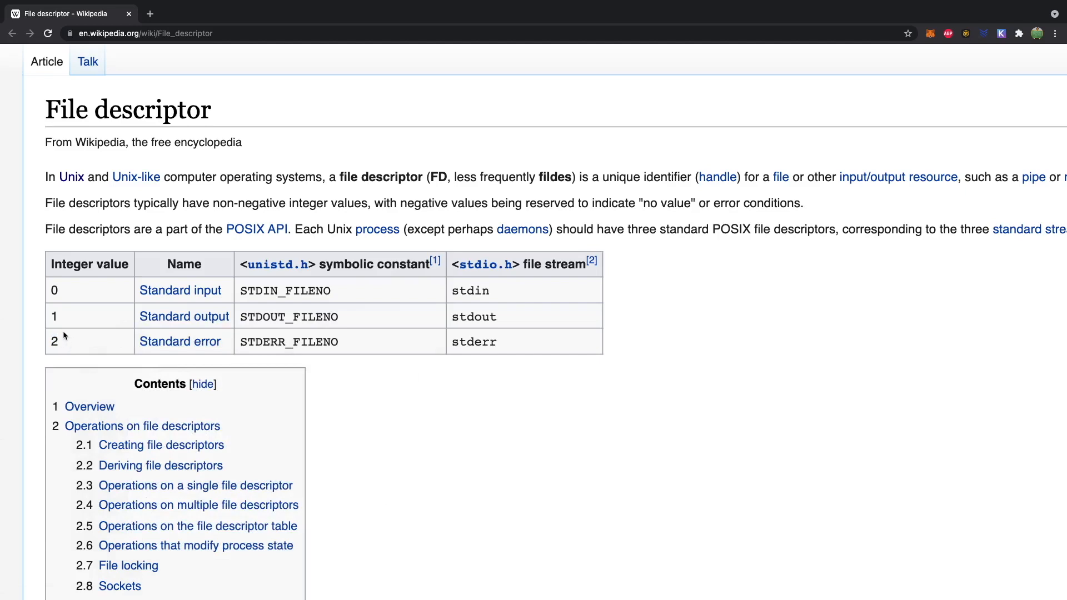
mouse_move(180, 341)
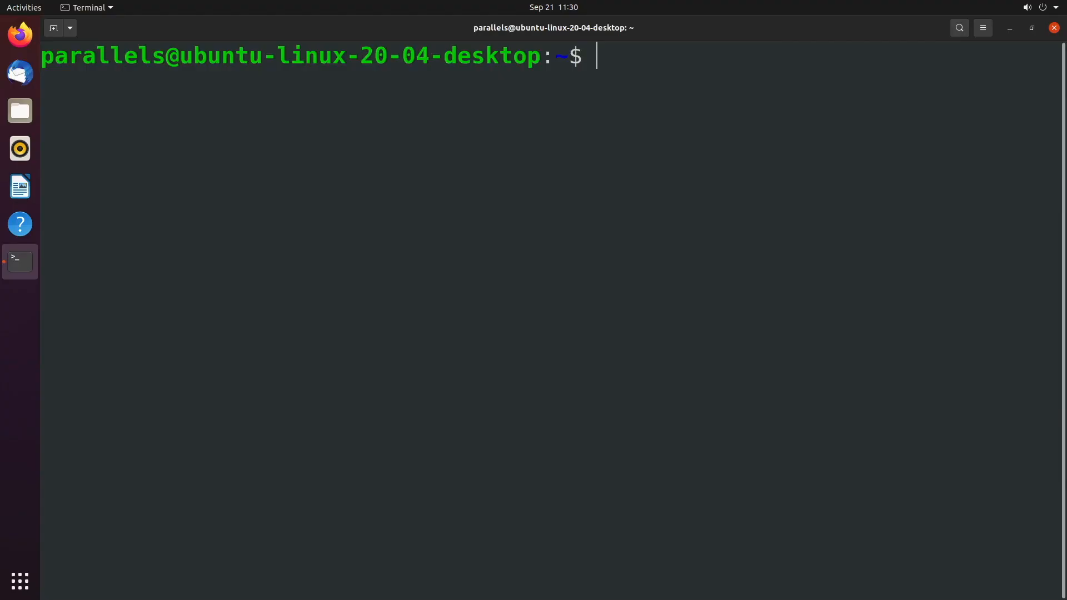
mouse_move(787, 401)
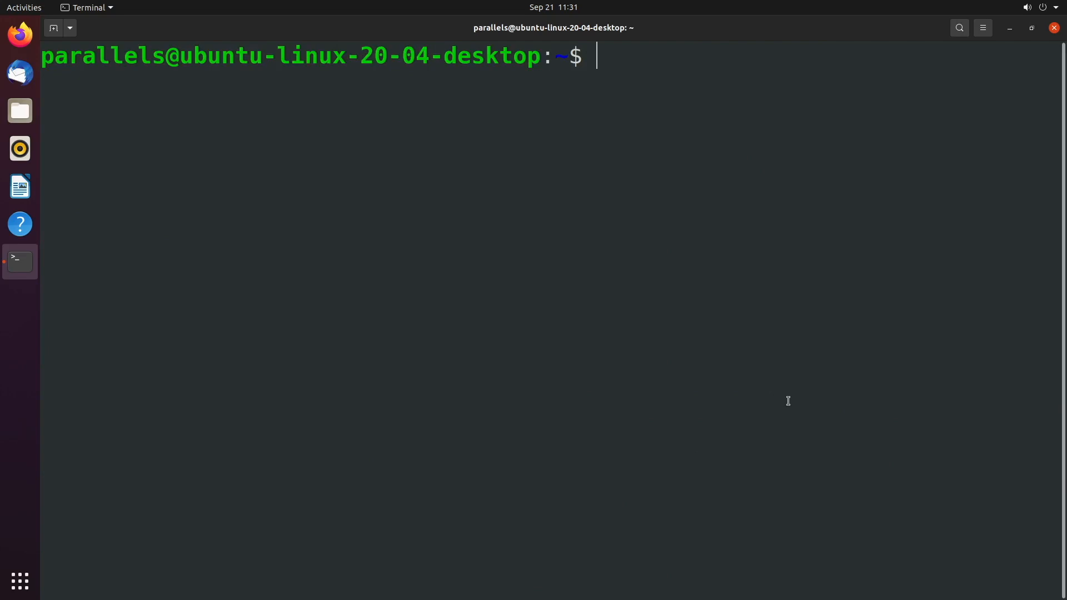
Run `ls > list` to save the listing, then `cat list` to show its contents
type("ls")
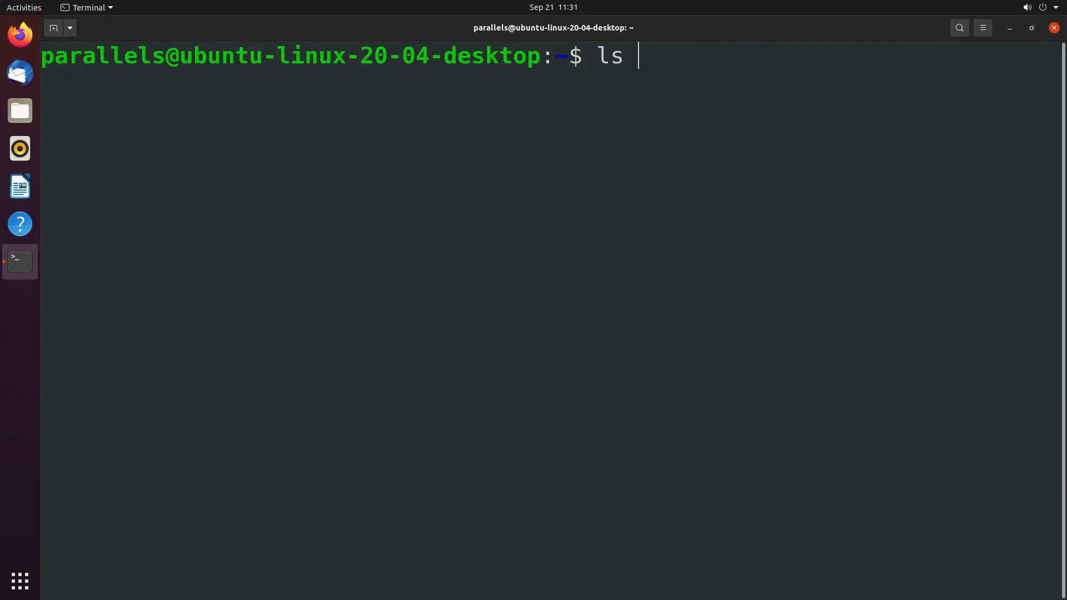
type(">")
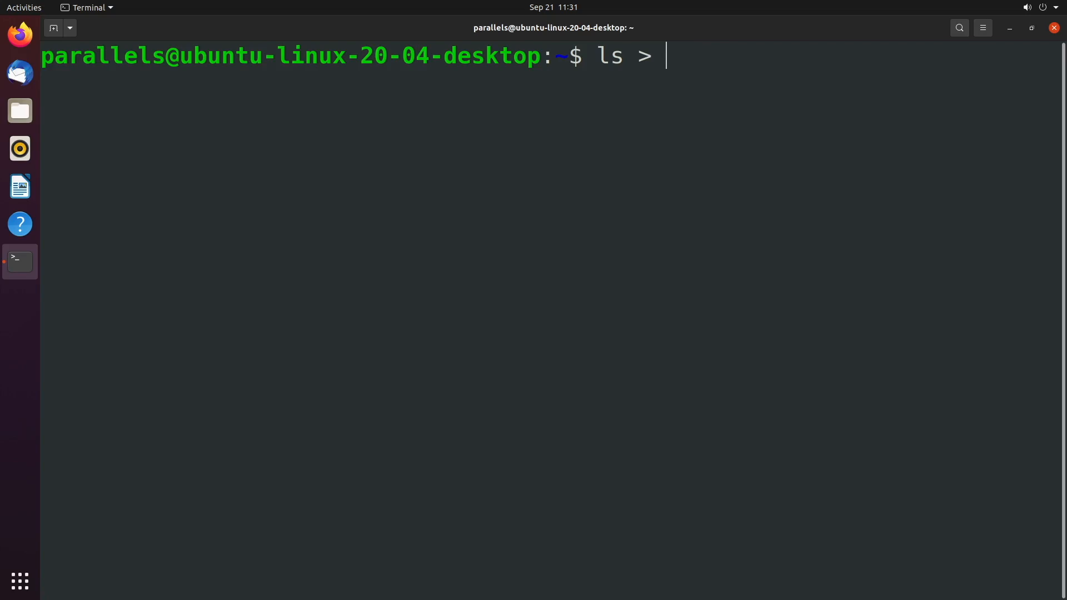
type("list")
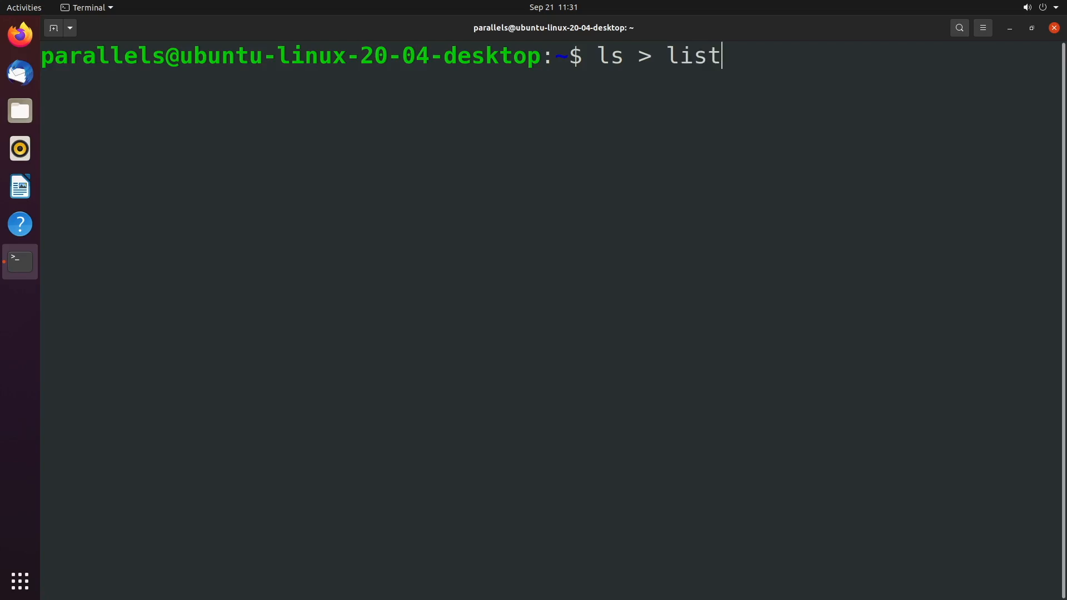
key("Return")
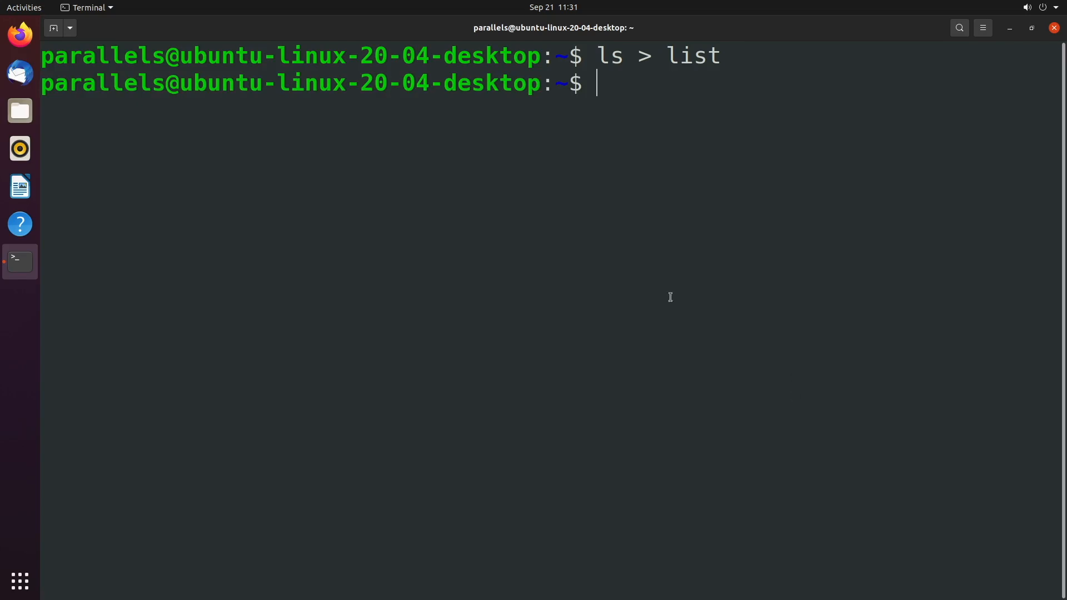
type("ca")
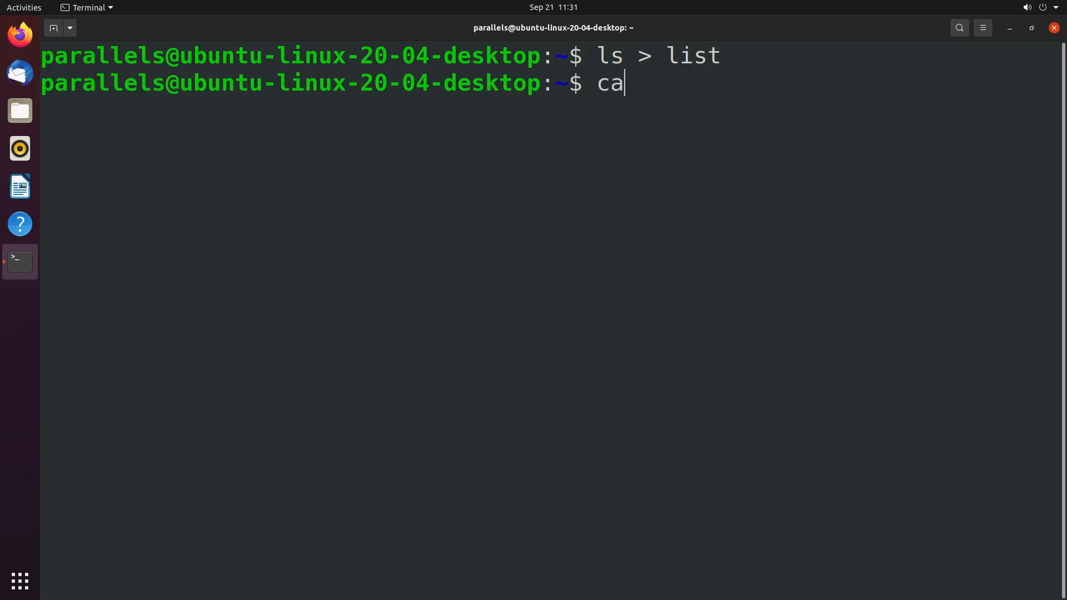
key("Return")
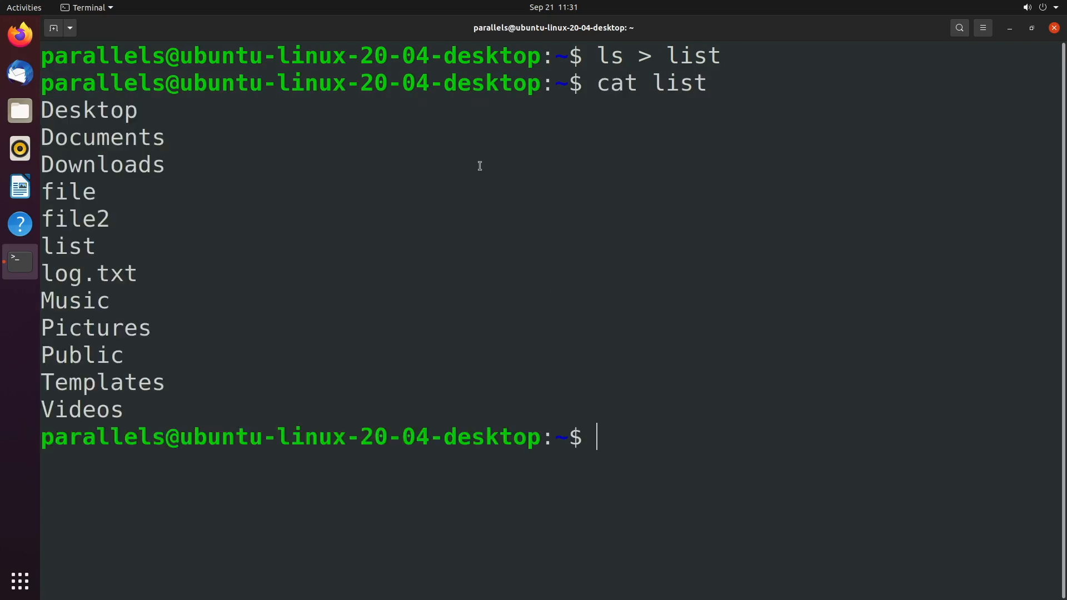
mouse_move(625, 369)
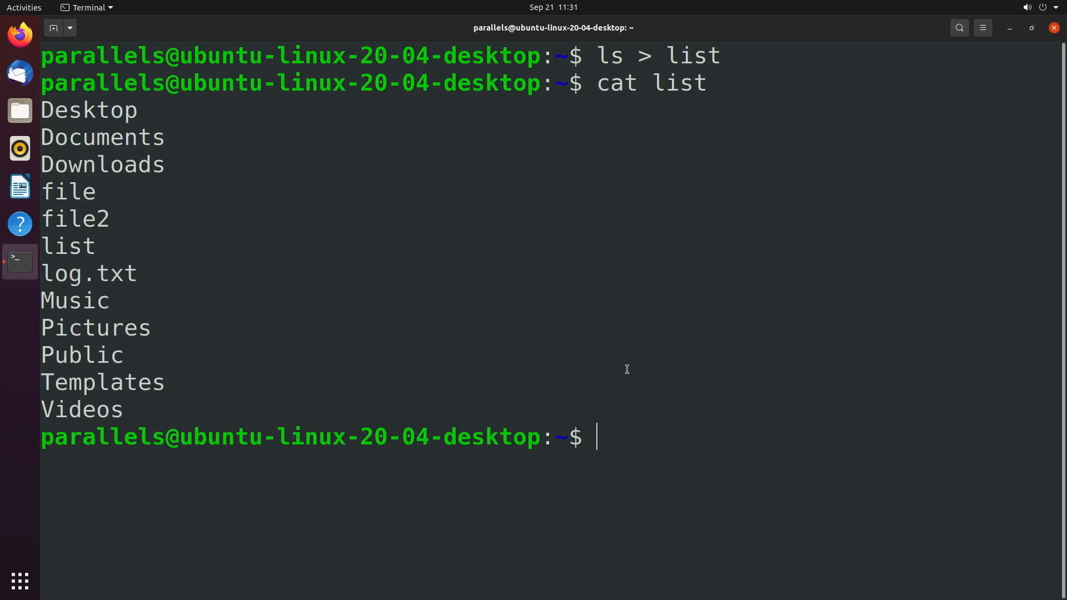
mouse_move(637, 356)
type("ls  > list")
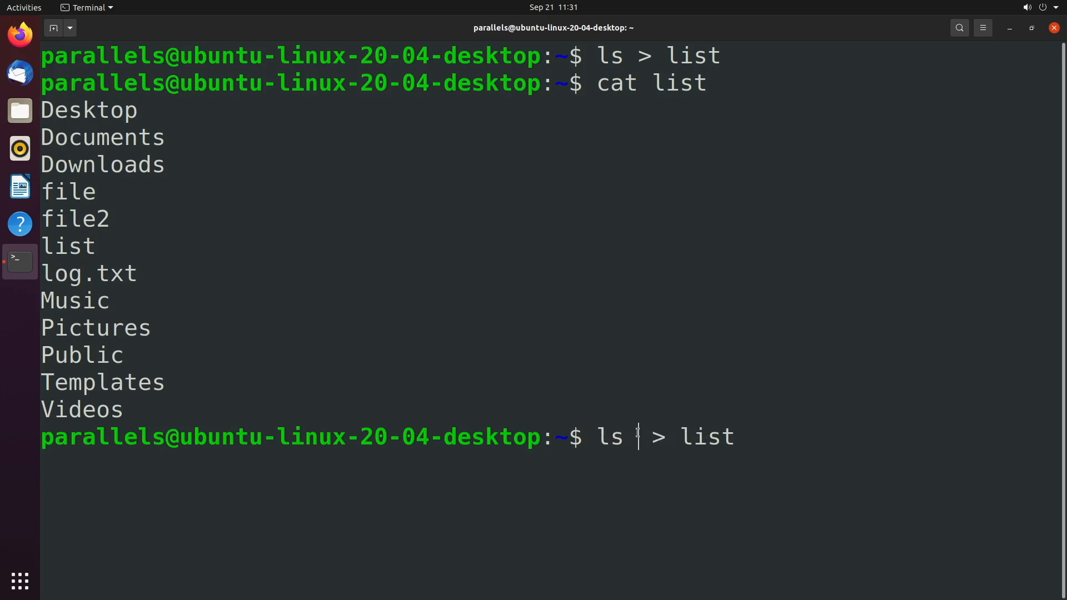
Run `ls nope > list` so the error still prints on screen, then `cat list` again
type("nope")
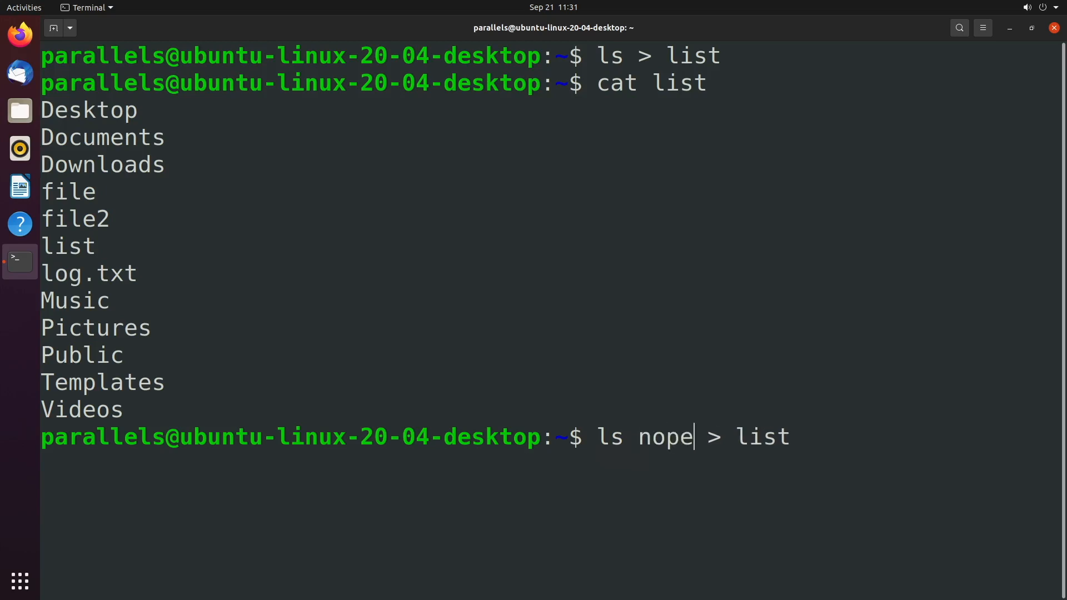
key("End")
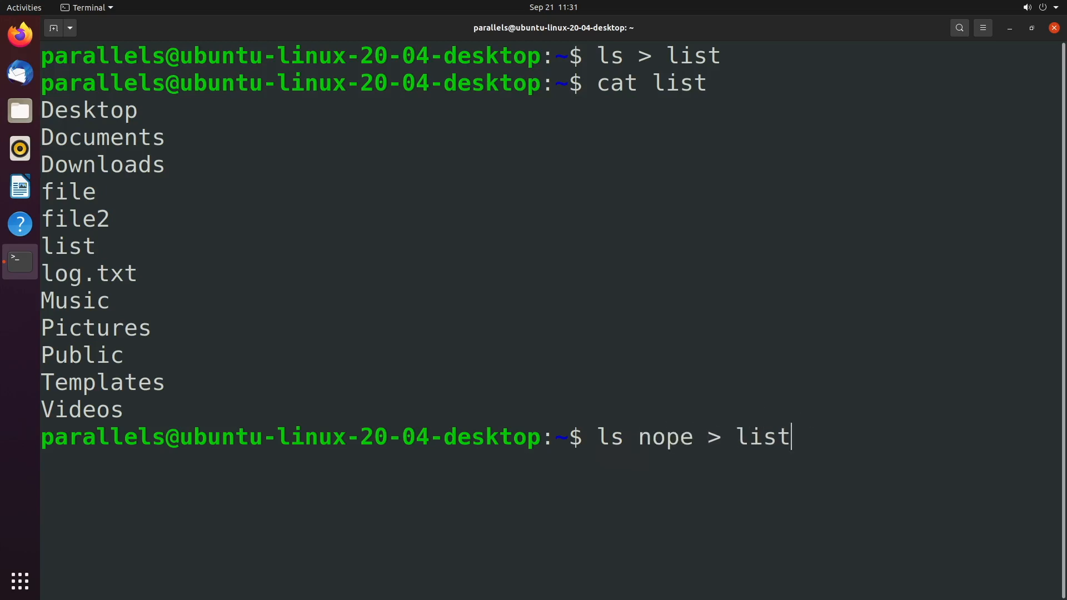
mouse_move(820, 436)
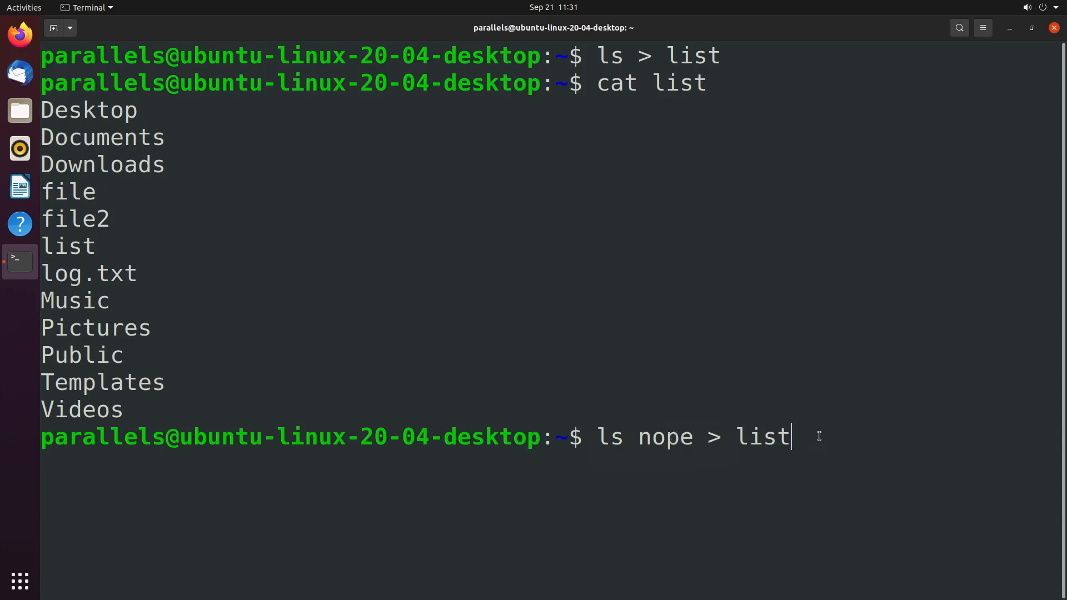
key("Return")
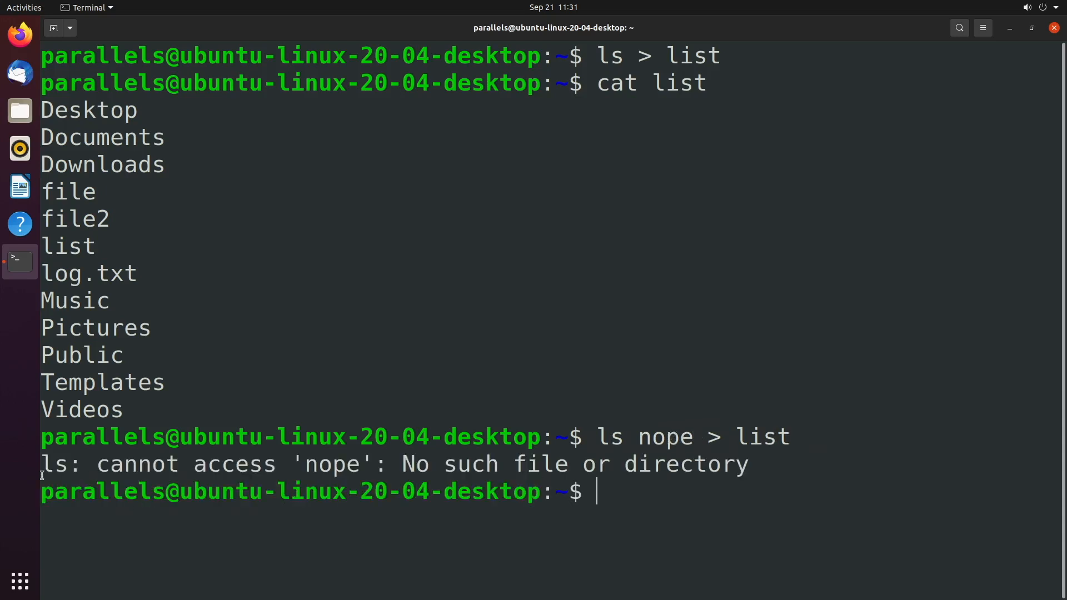
mouse_move(531, 466)
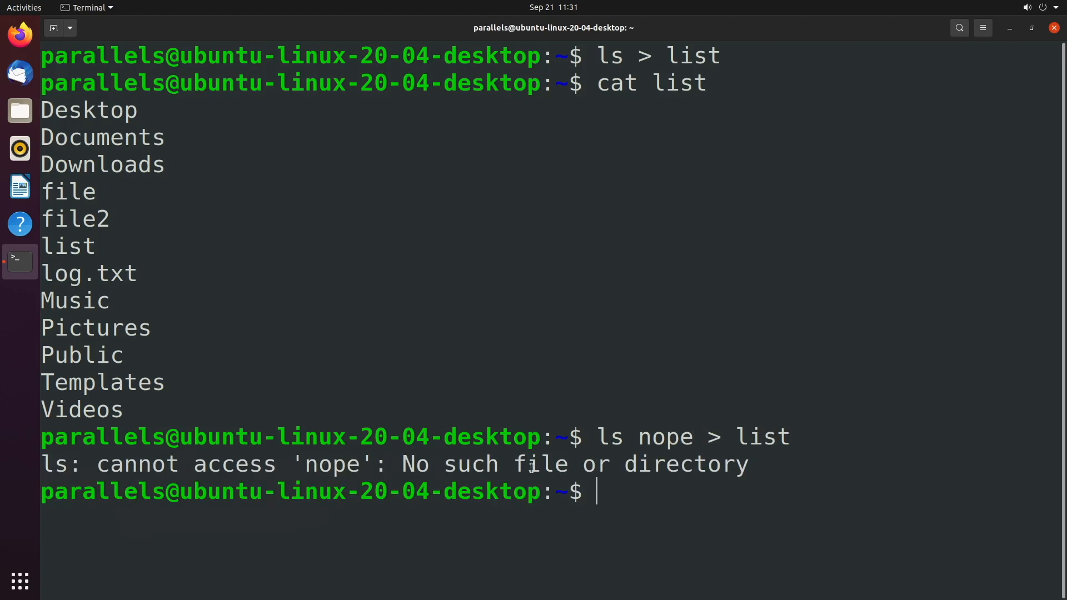
type("c")
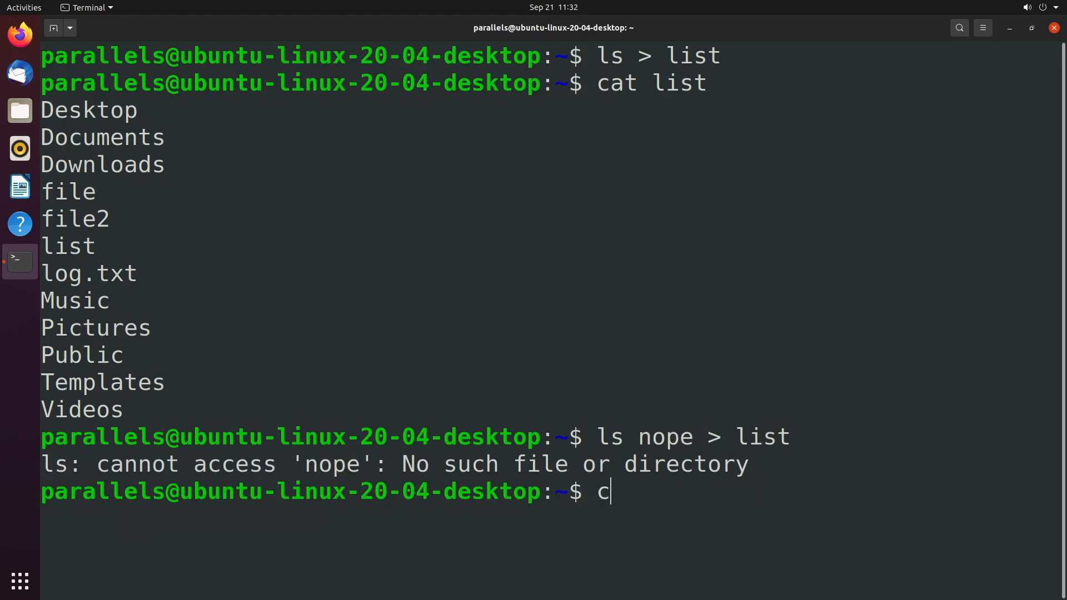
type("at list")
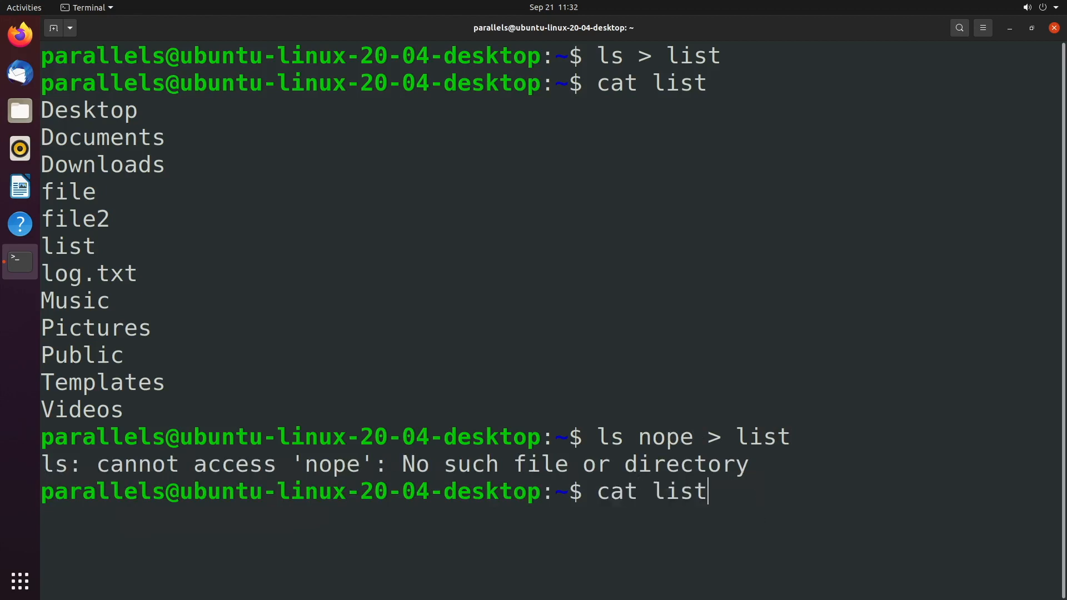
key("Return")
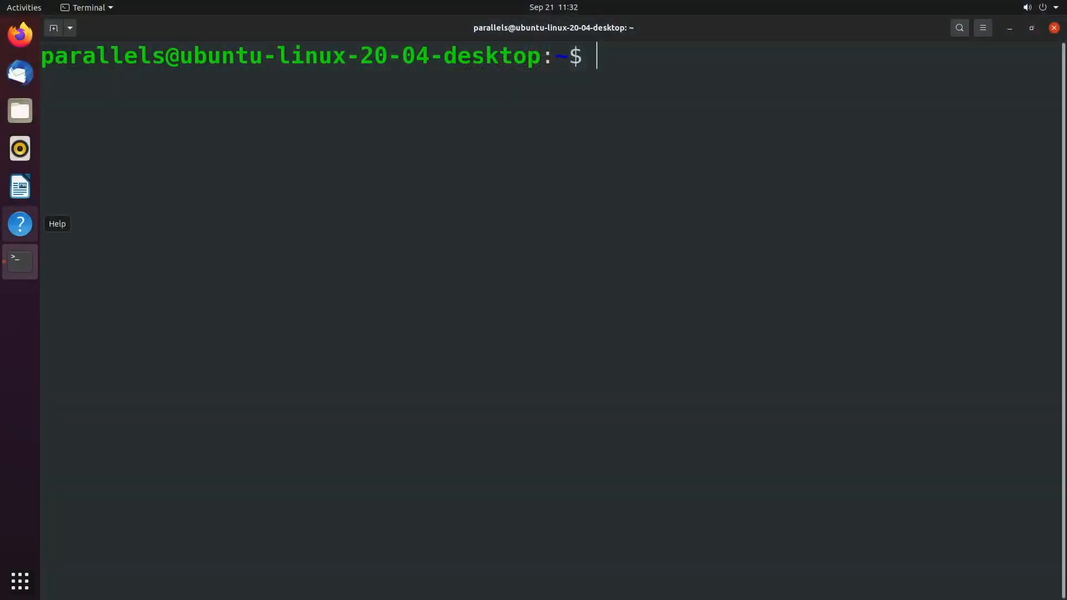
Run `ls nope 2> error`, then `cat error` to show the saved error message
type("ls nope > list")
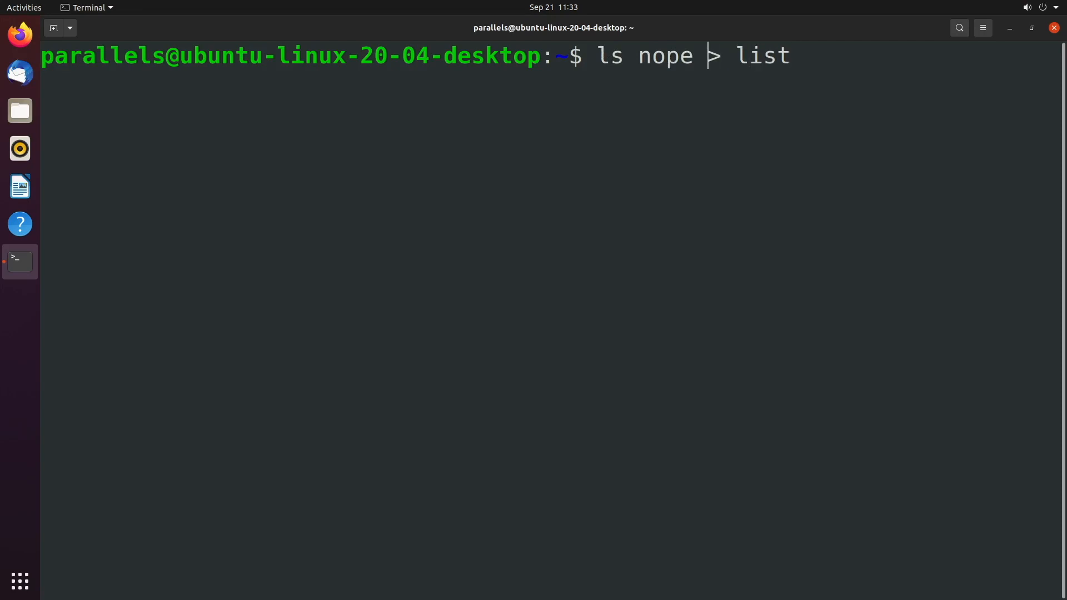
key("BackSpace")
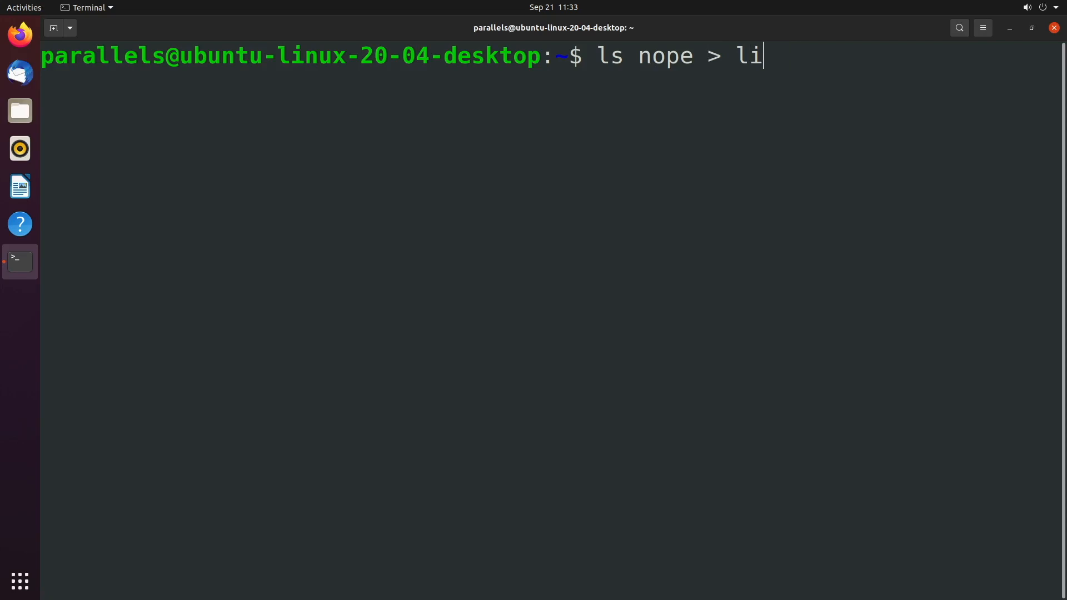
type("error")
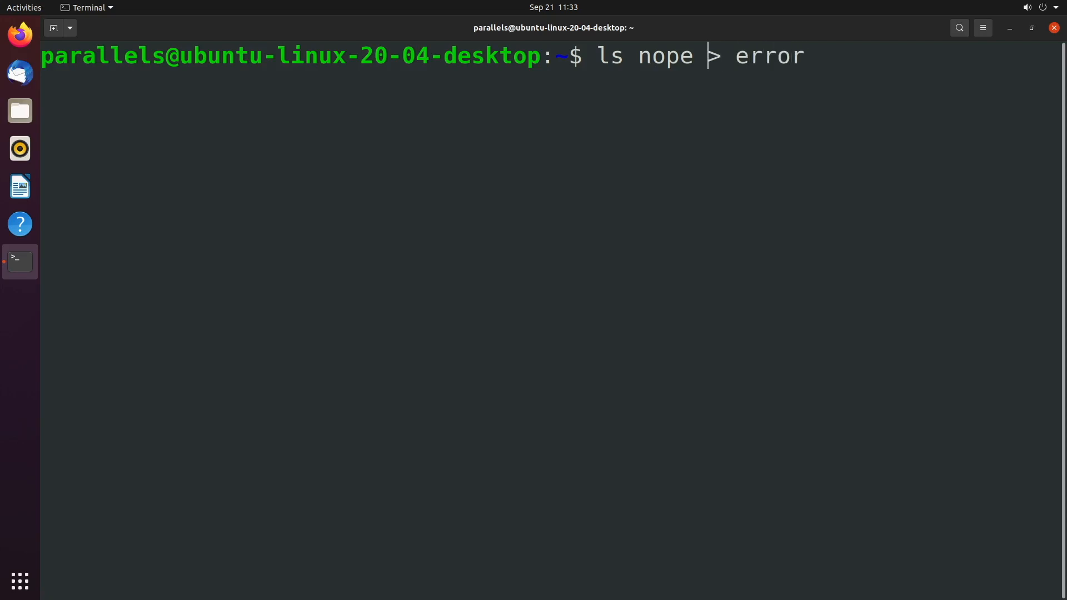
type("2")
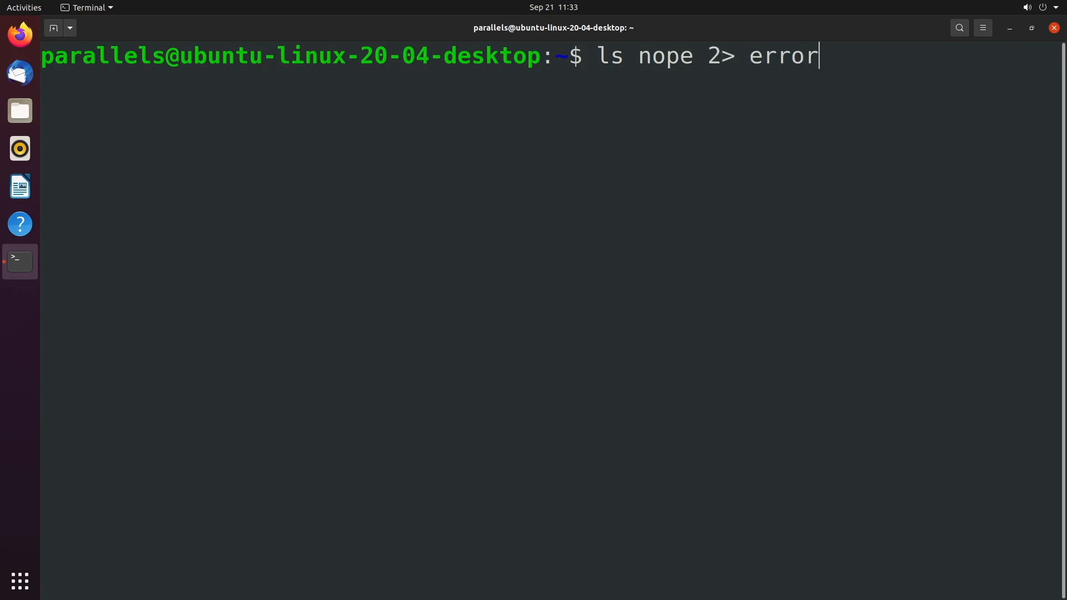
key("Return")
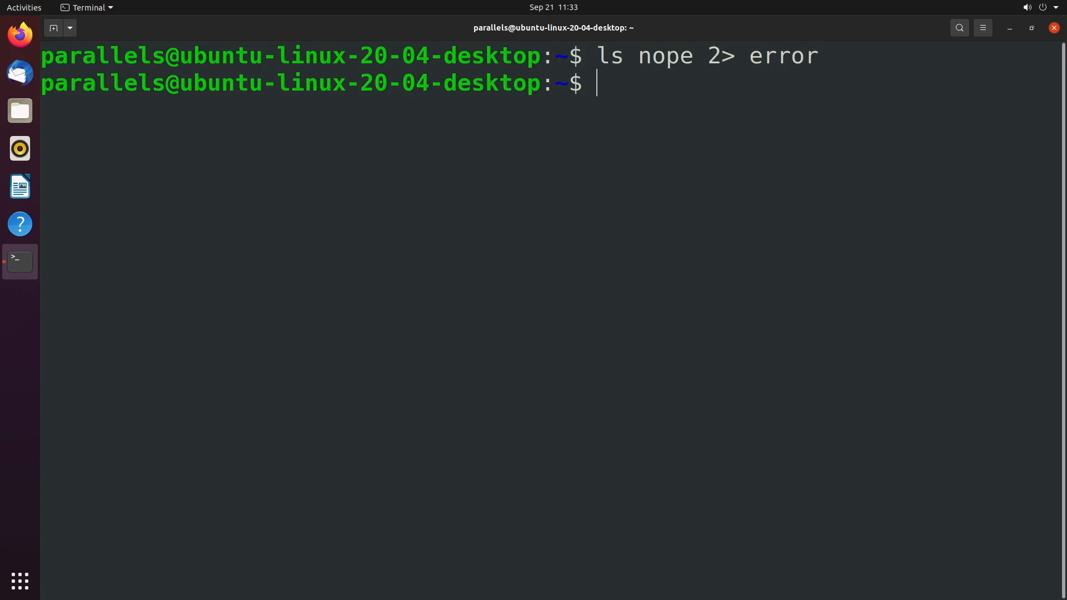
type("cat error")
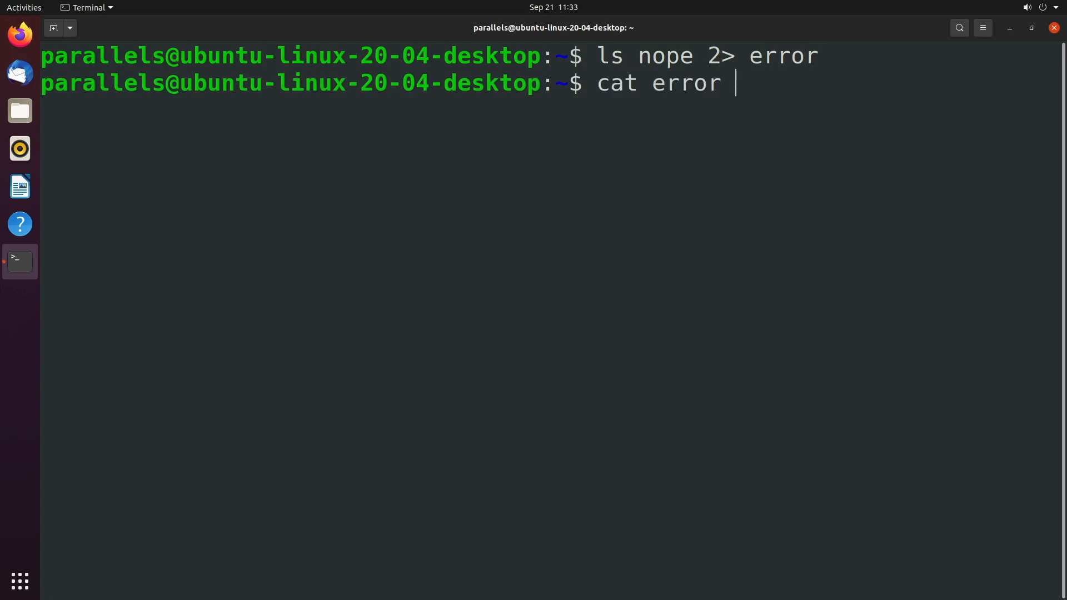
key("Return")
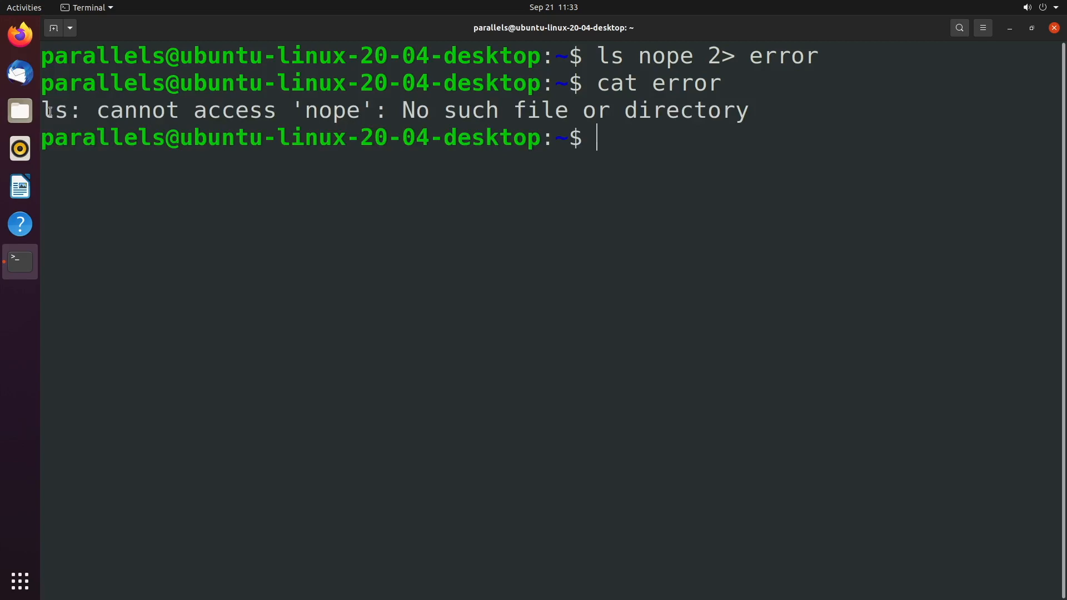
mouse_move(789, 173)
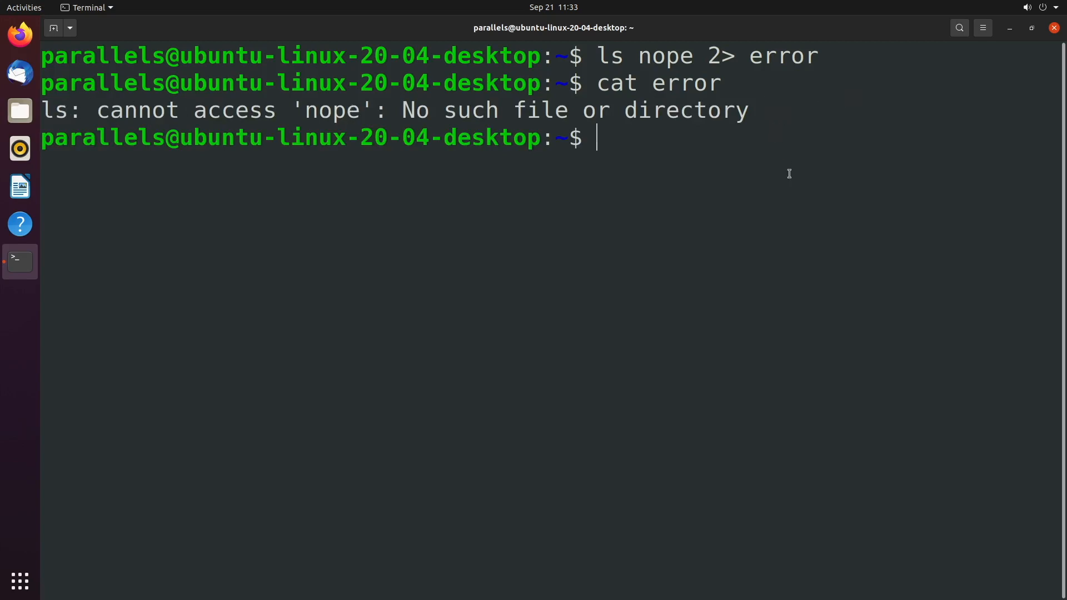
mouse_move(478, 207)
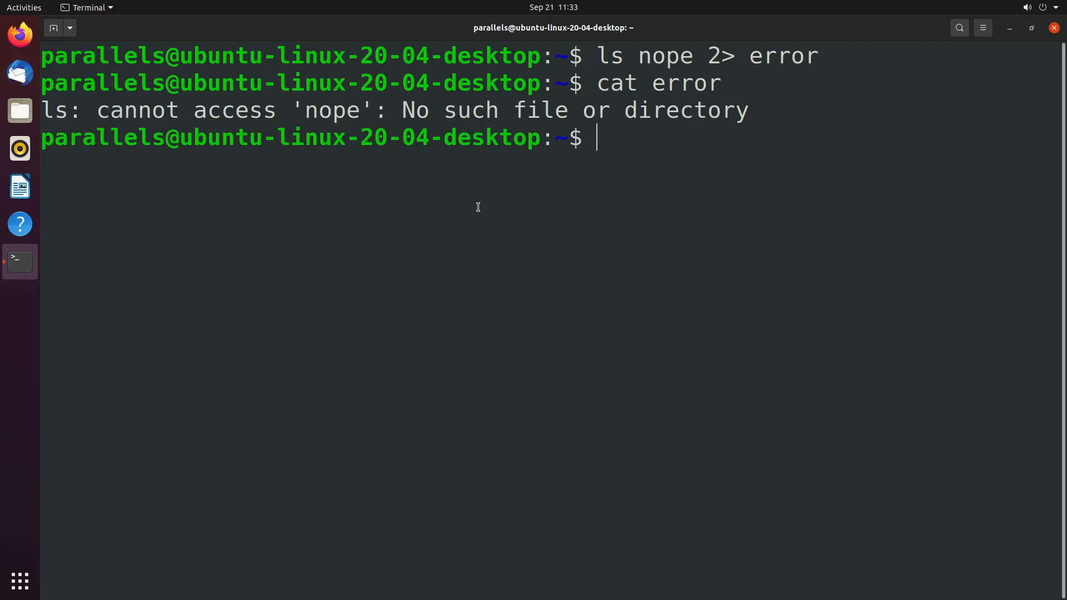
Run `ls 2> error` on the home folder, then `cat error` to show the file is now empty
type("cat error")
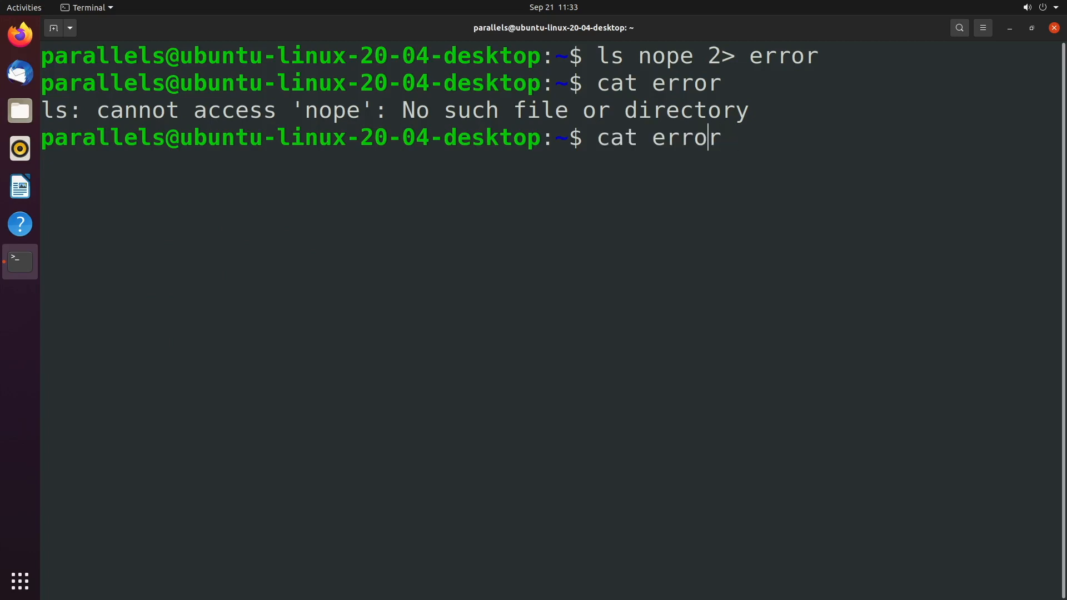
key("Up")
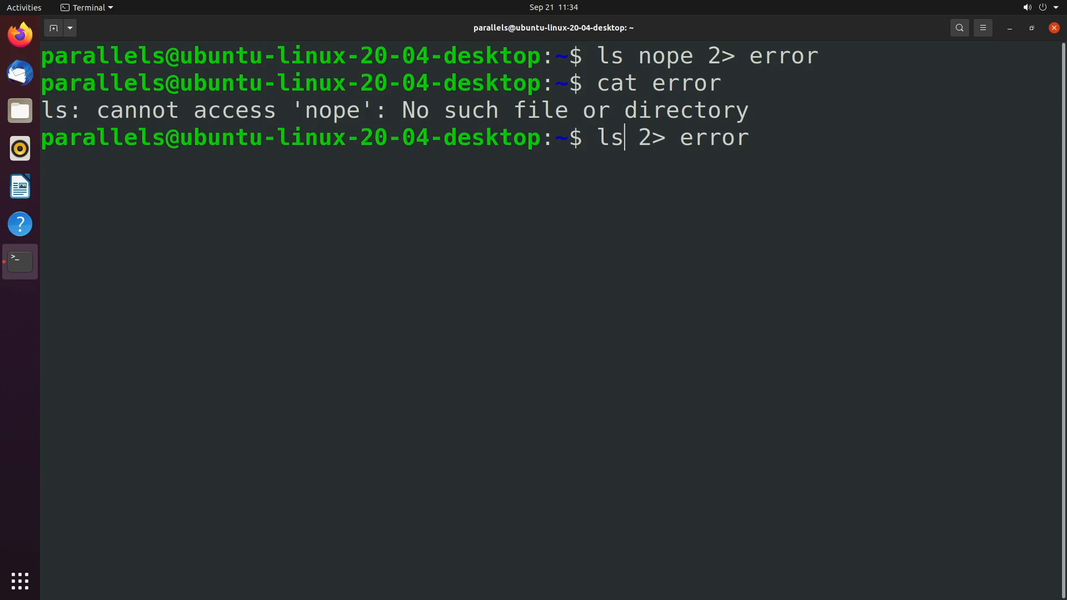
key("Return")
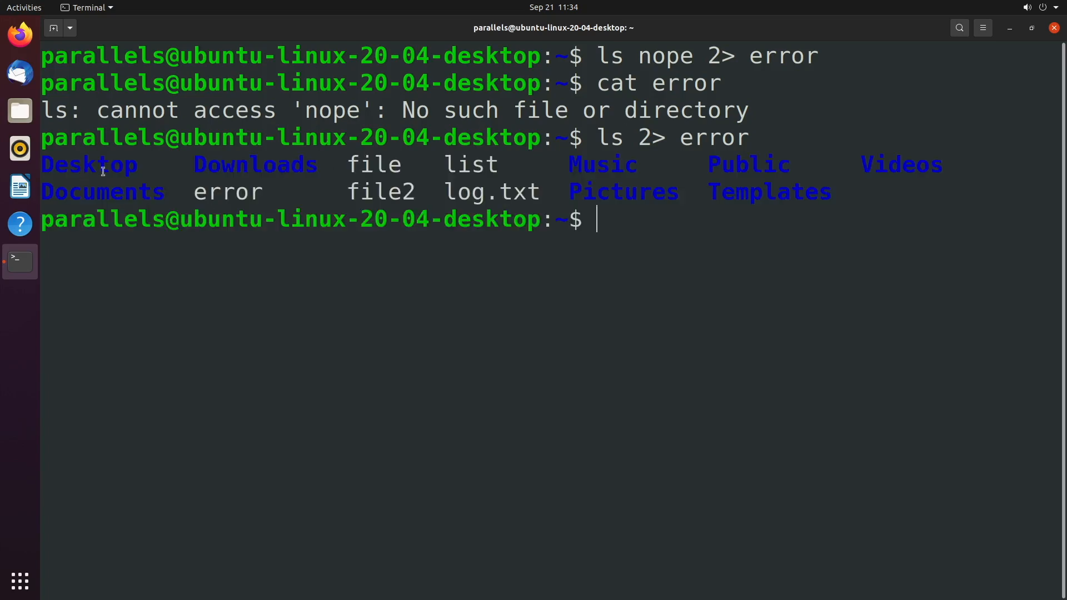
mouse_move(839, 248)
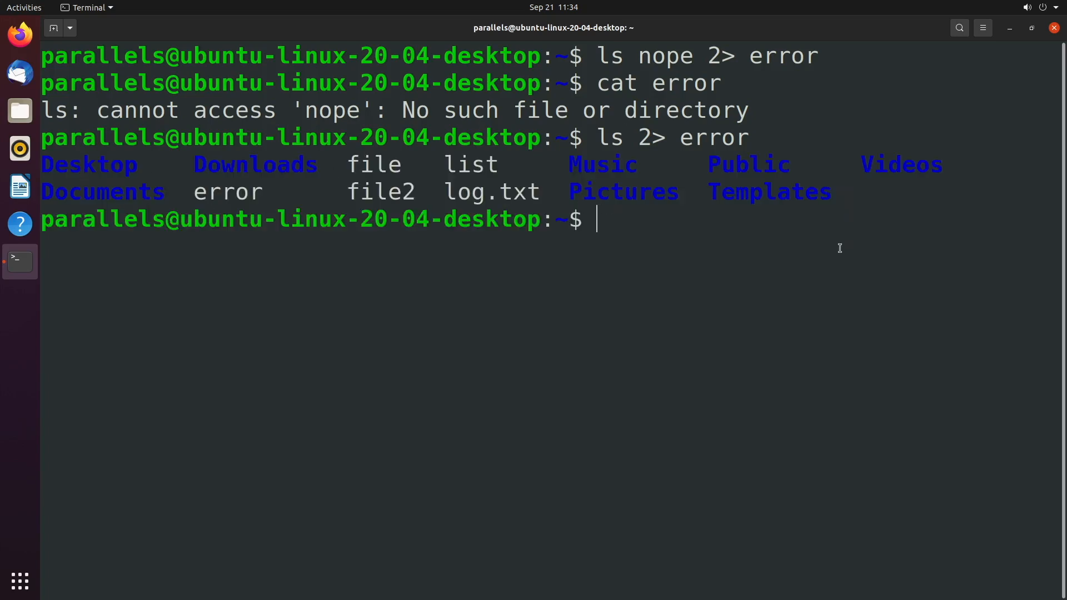
type("cat error")
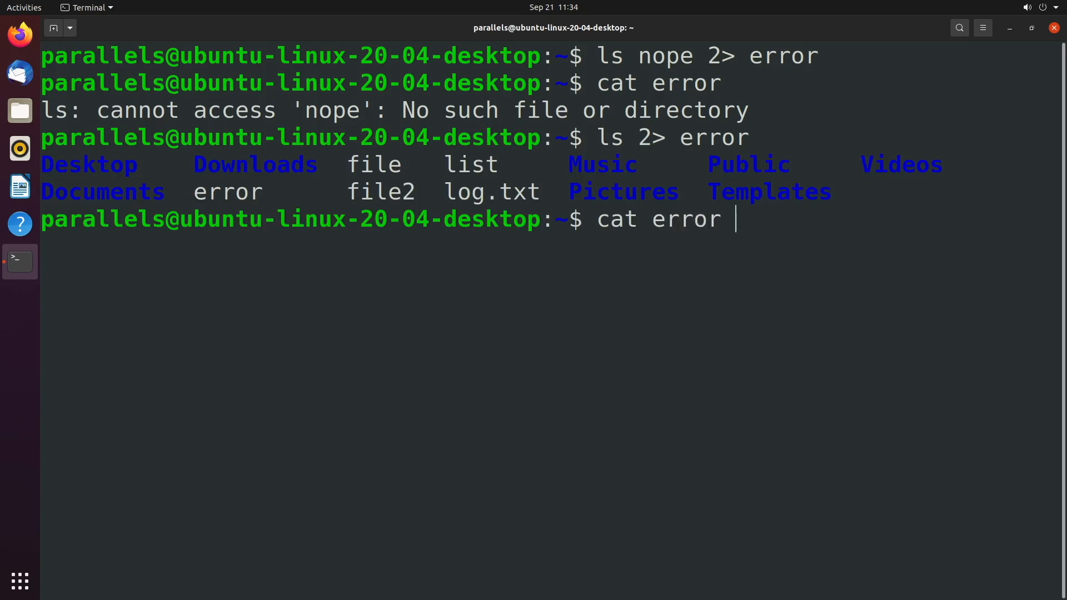
key("Return")
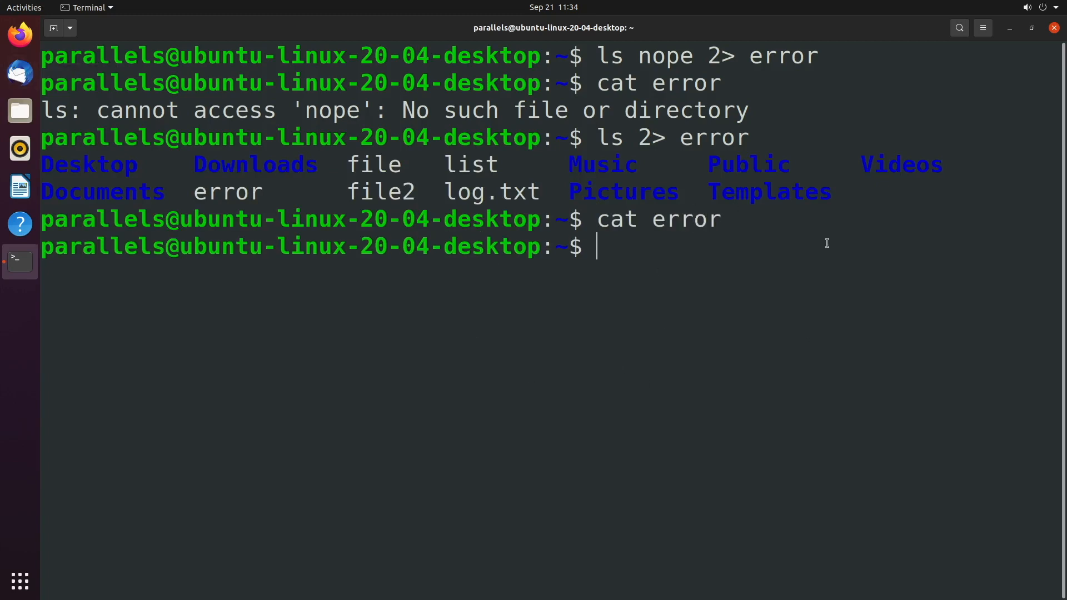
mouse_move(828, 272)
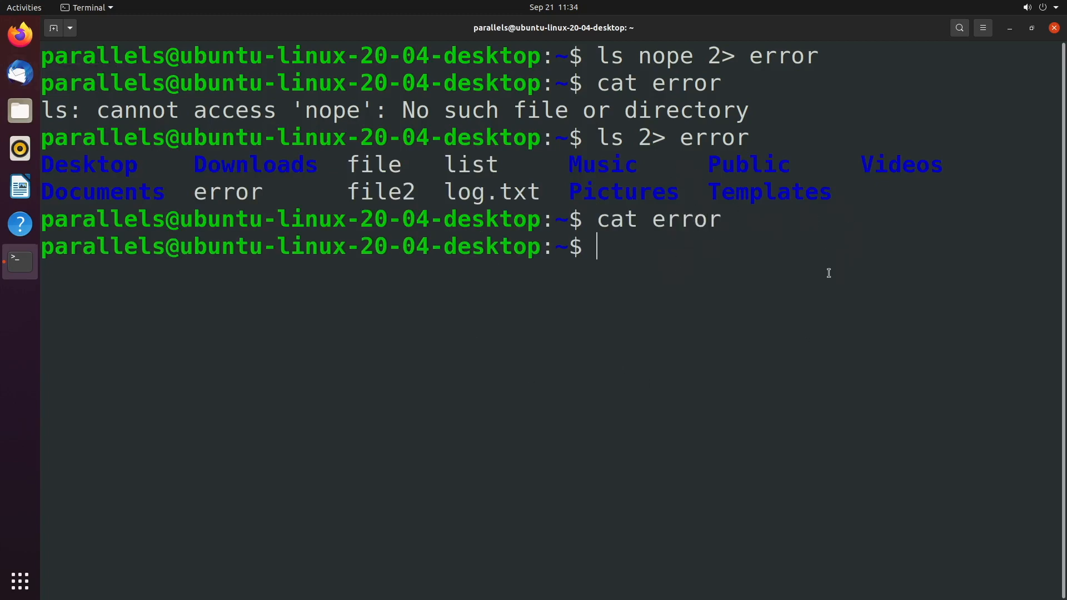
mouse_move(717, 249)
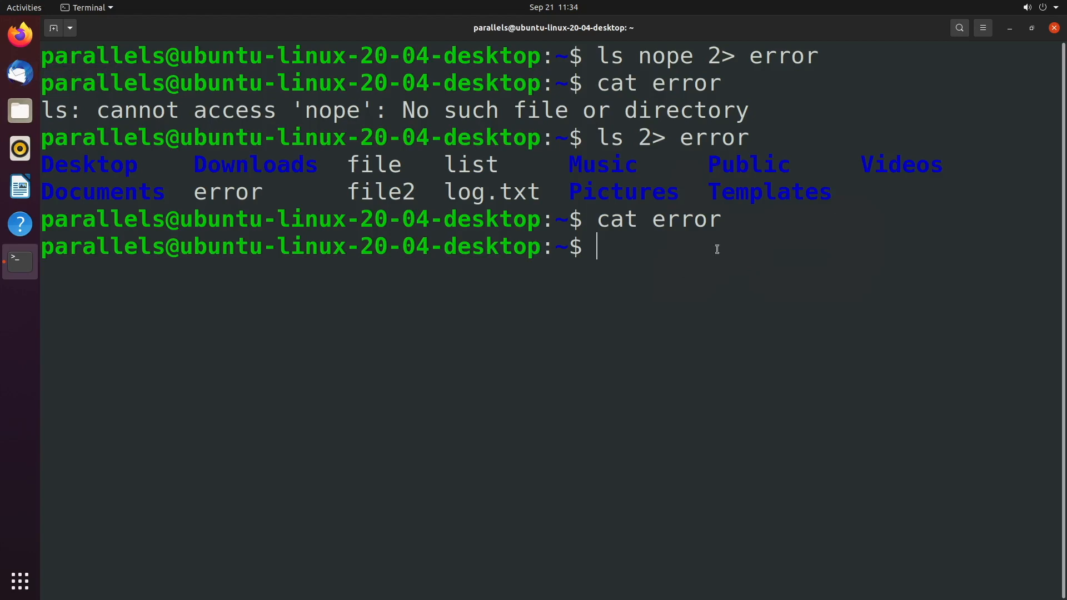
mouse_move(596, 313)
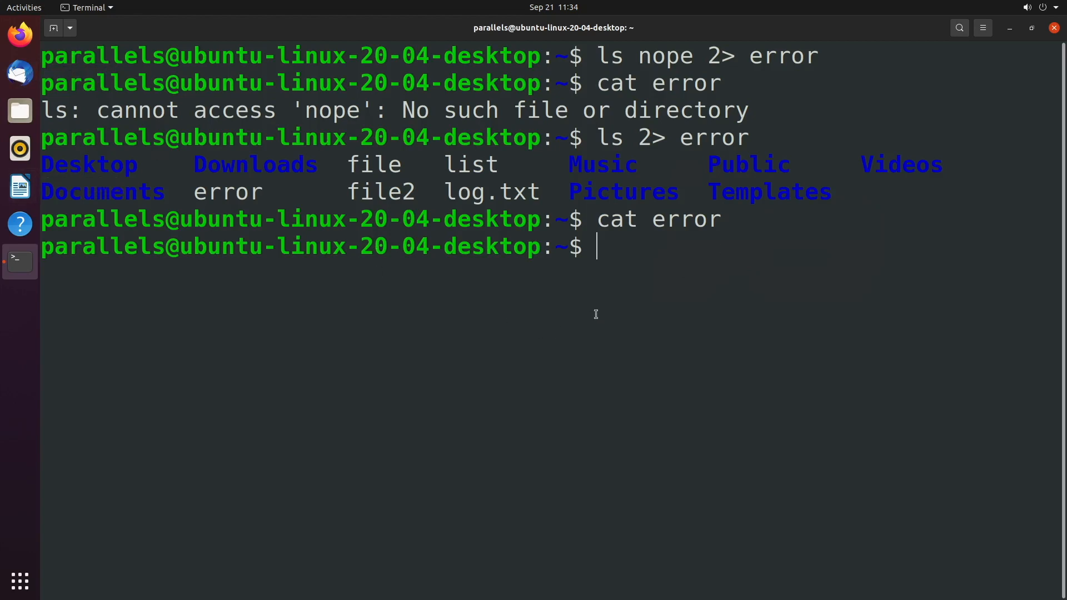
mouse_move(680, 280)
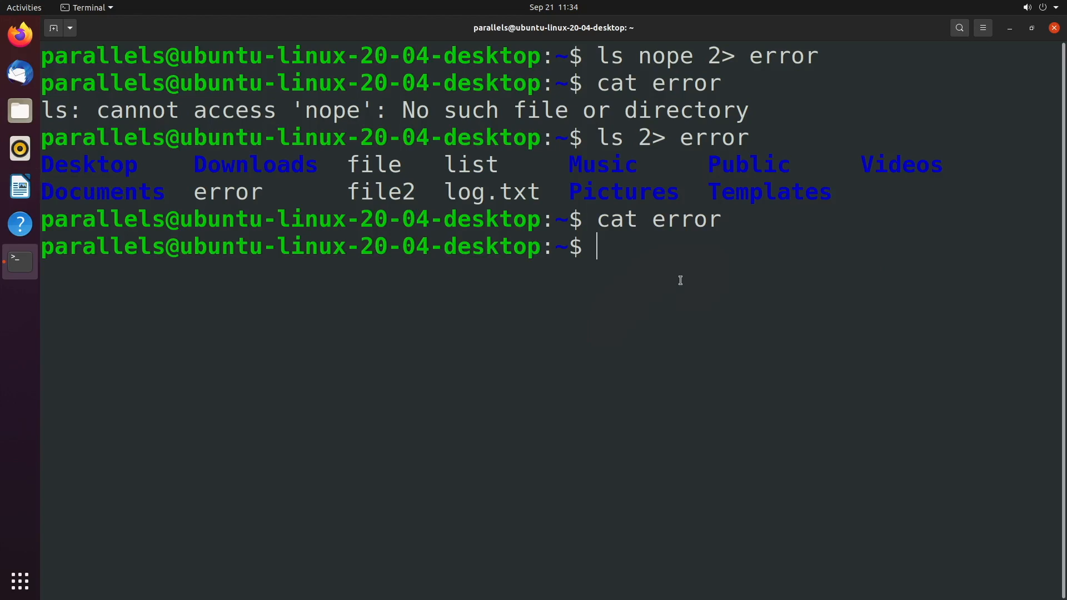
type("clea")
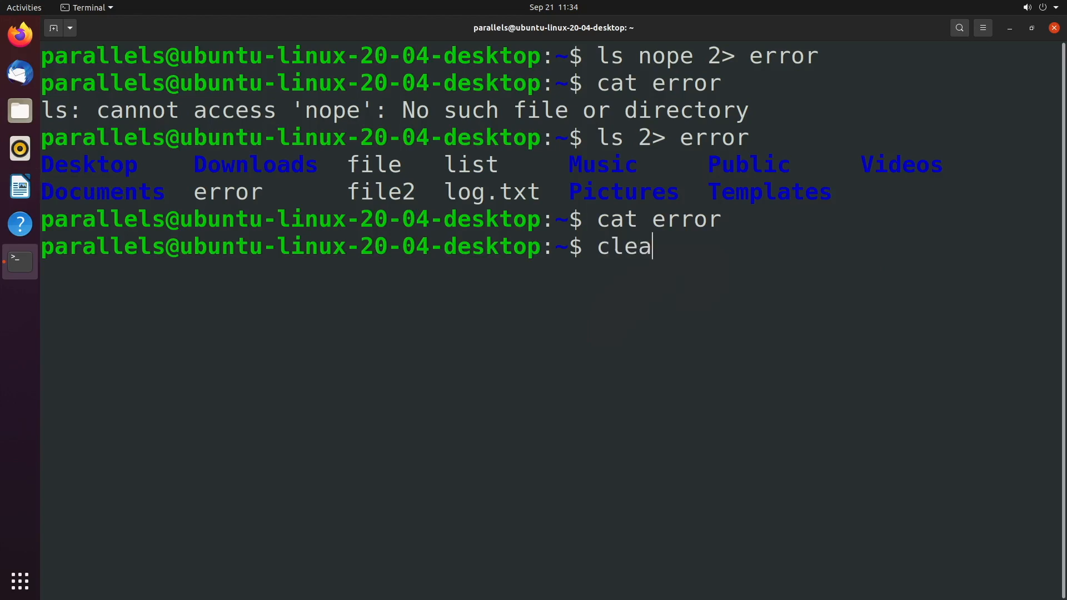
Clear the screen and run `ls /dev/` to list device files such as null, stdin, stdout, stderr
key("Return")
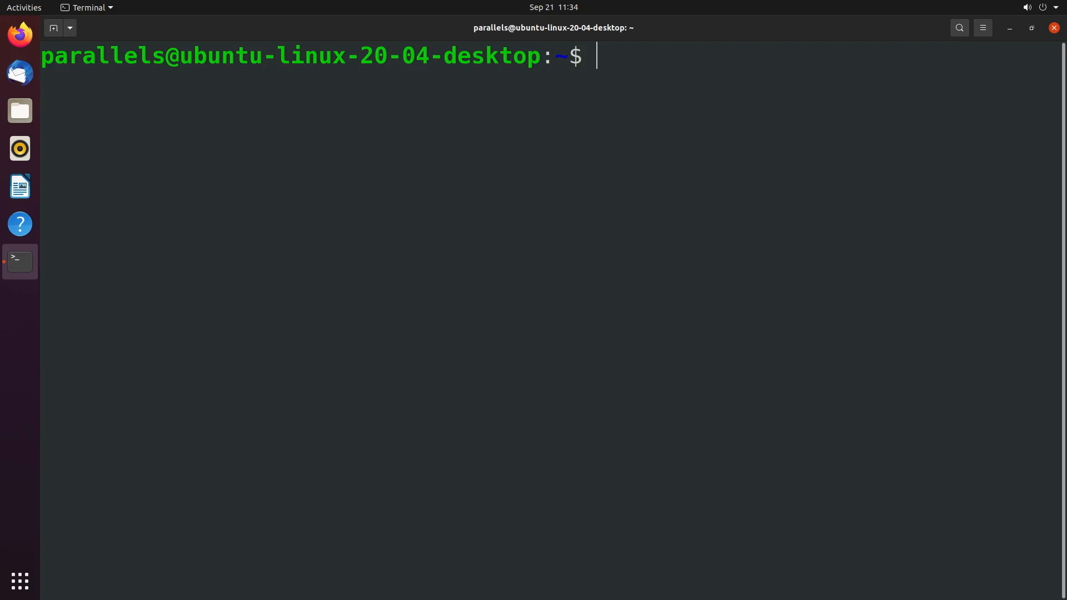
type("ls /d")
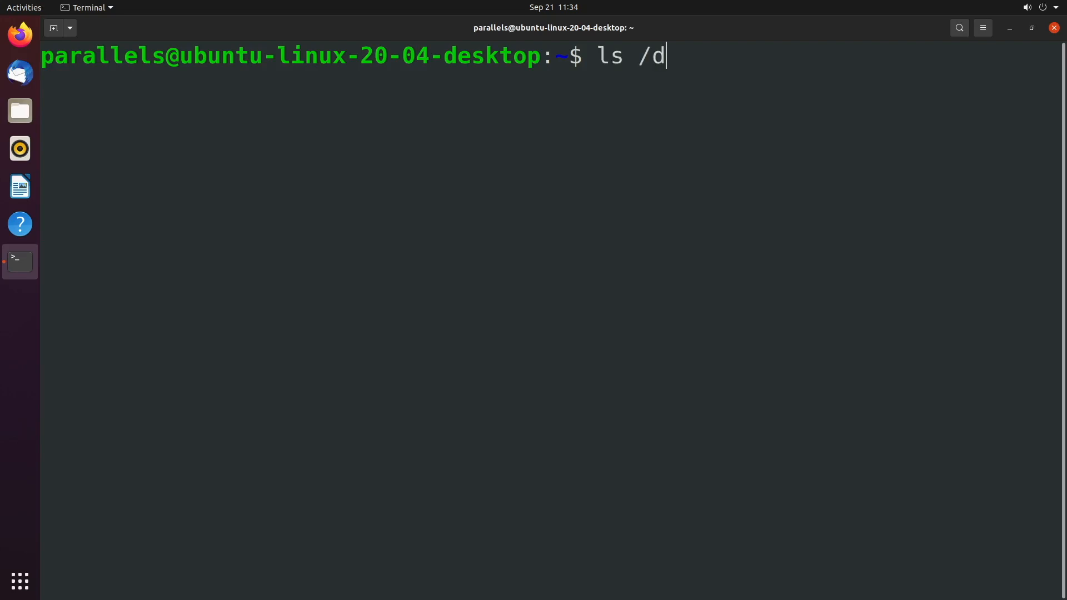
type("ev/")
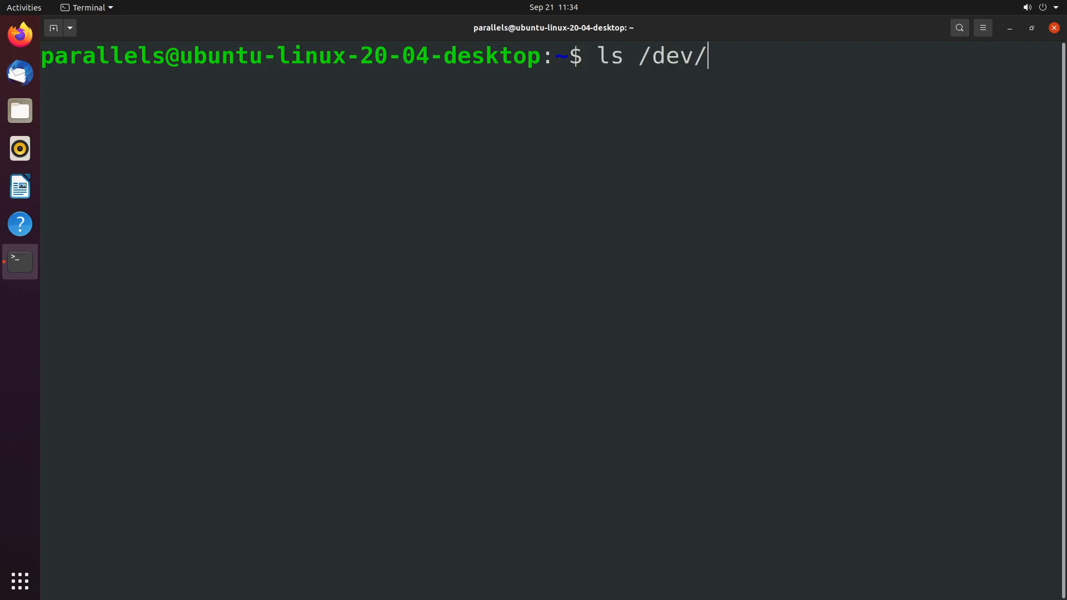
key("Return")
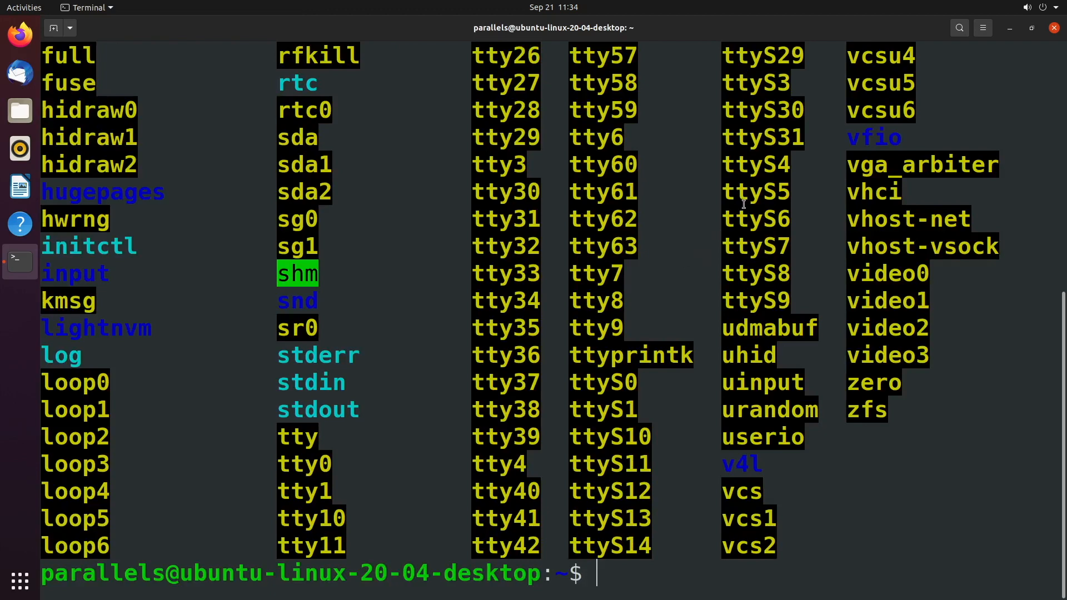
scroll("up", 3)
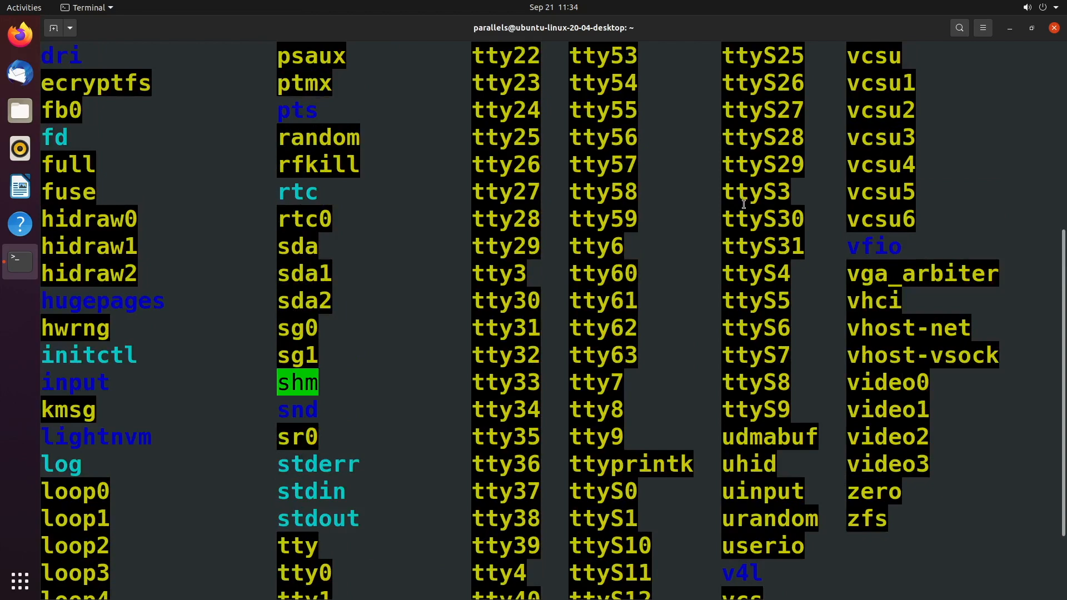
scroll("up", 3)
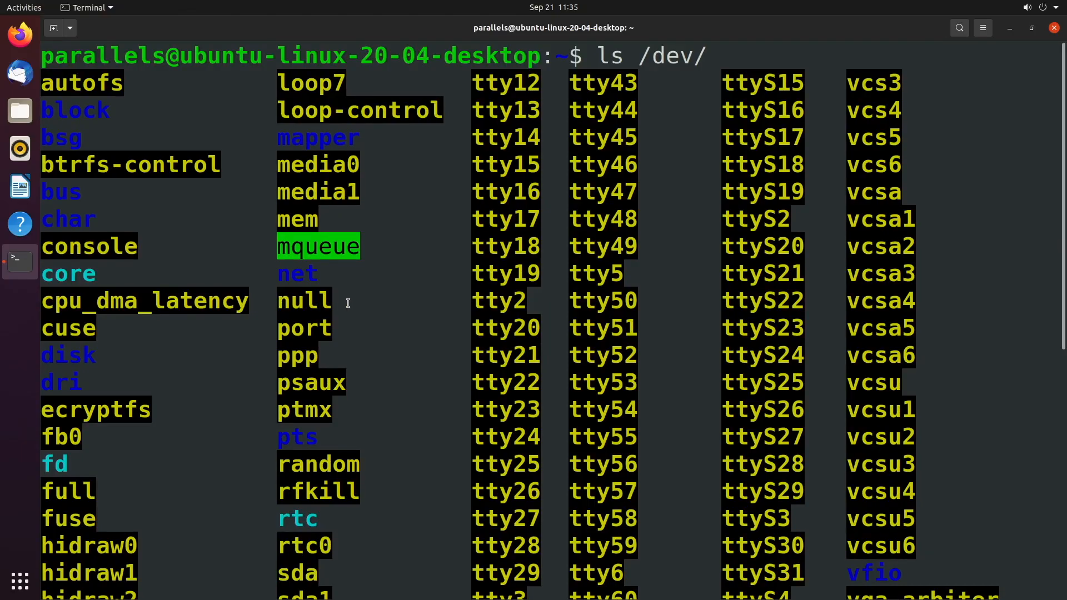
Highlight null in the /dev listing and start another `ls 2> error` command at the prompt
double_click(304, 300)
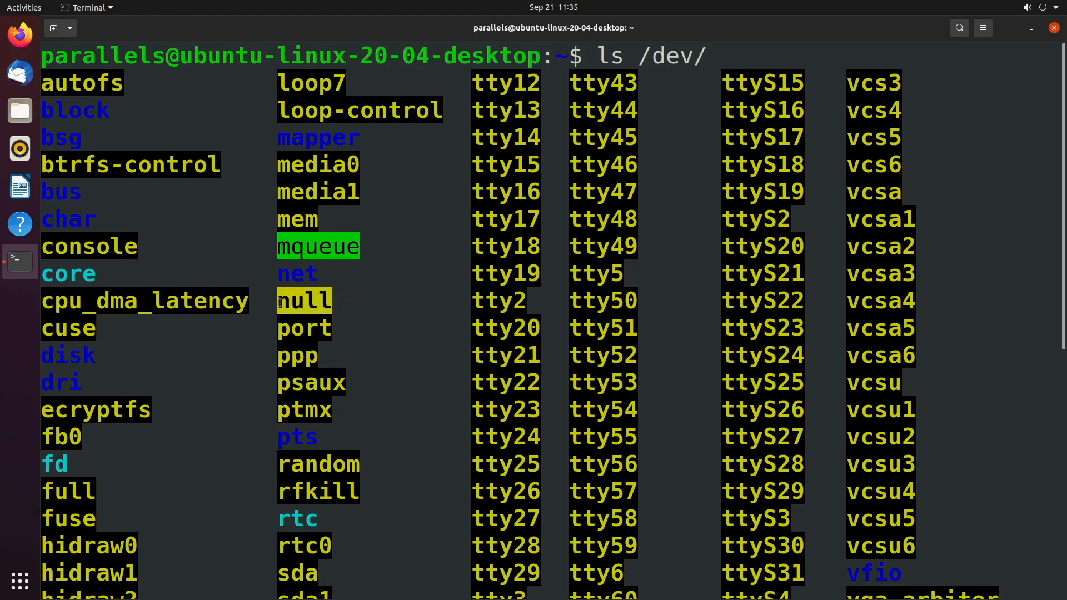
mouse_move(382, 341)
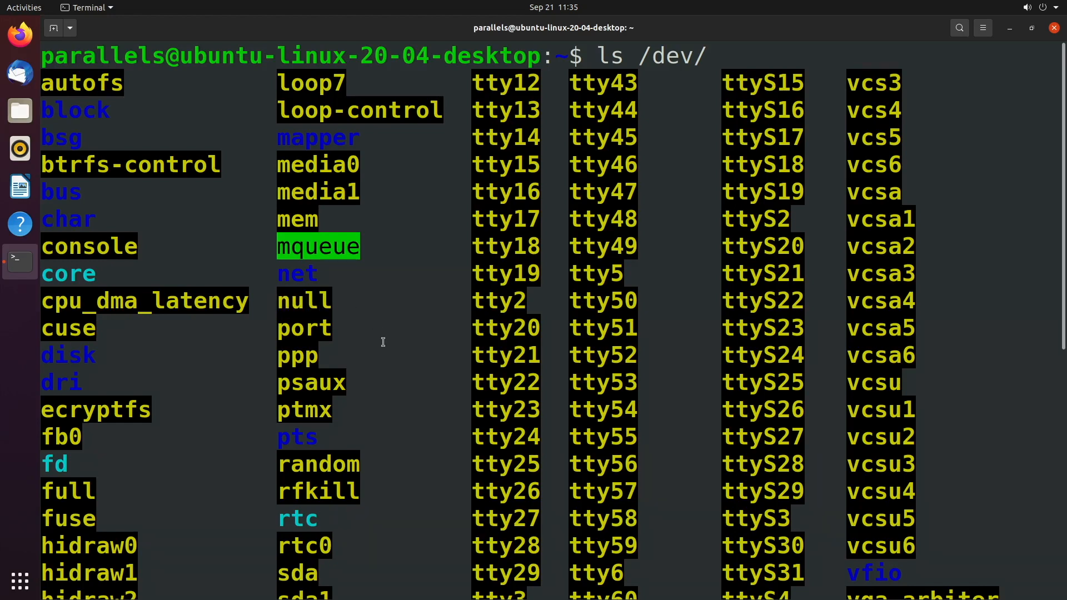
scroll("down", 3)
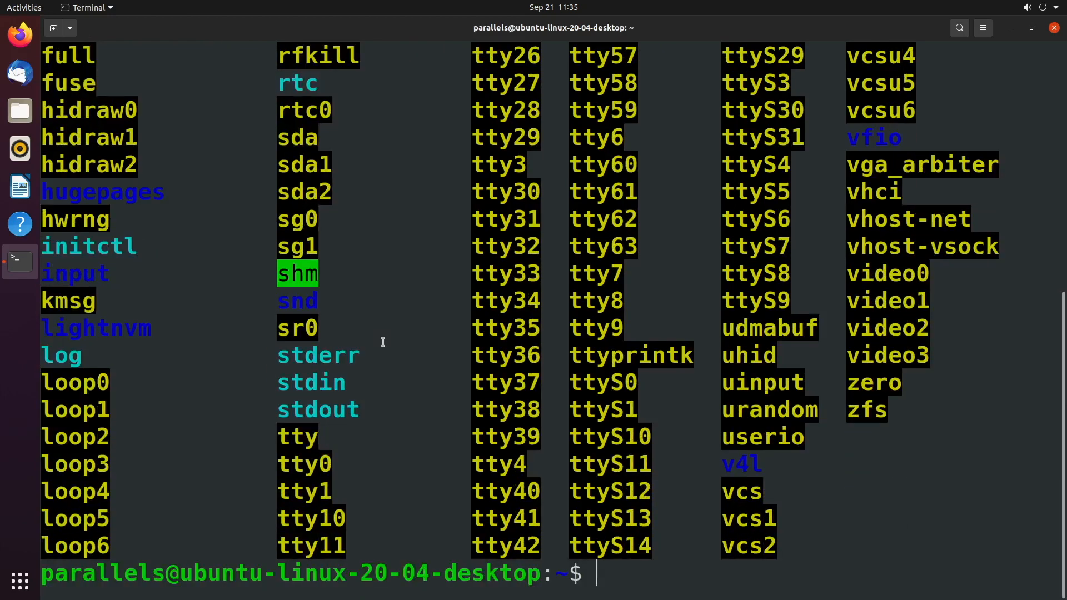
type("clear")
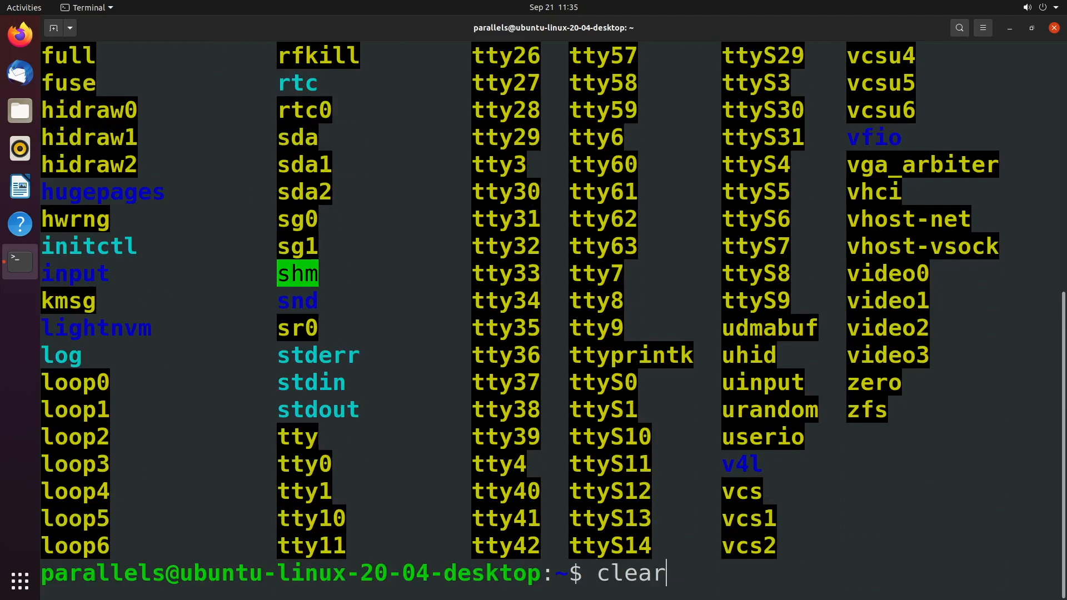
type("ls 2> error")
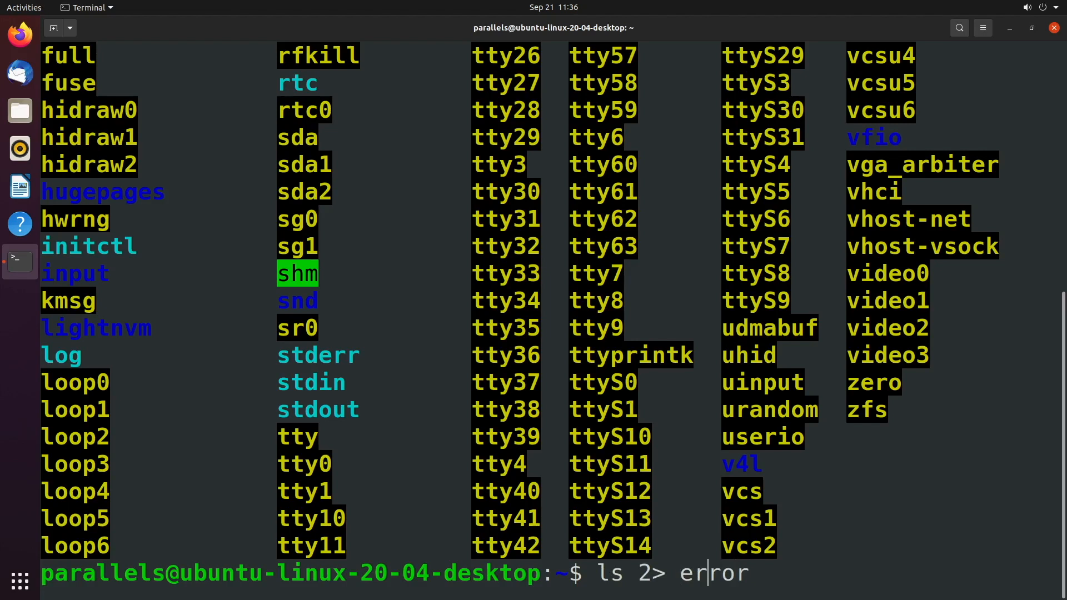
key("BackSpace")
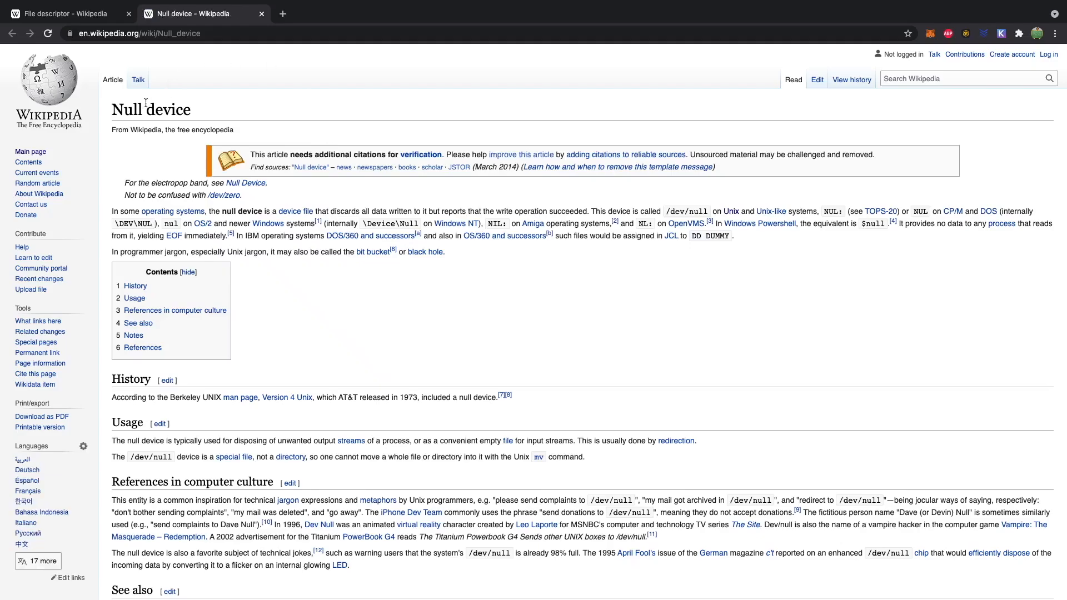
mouse_move(318, 274)
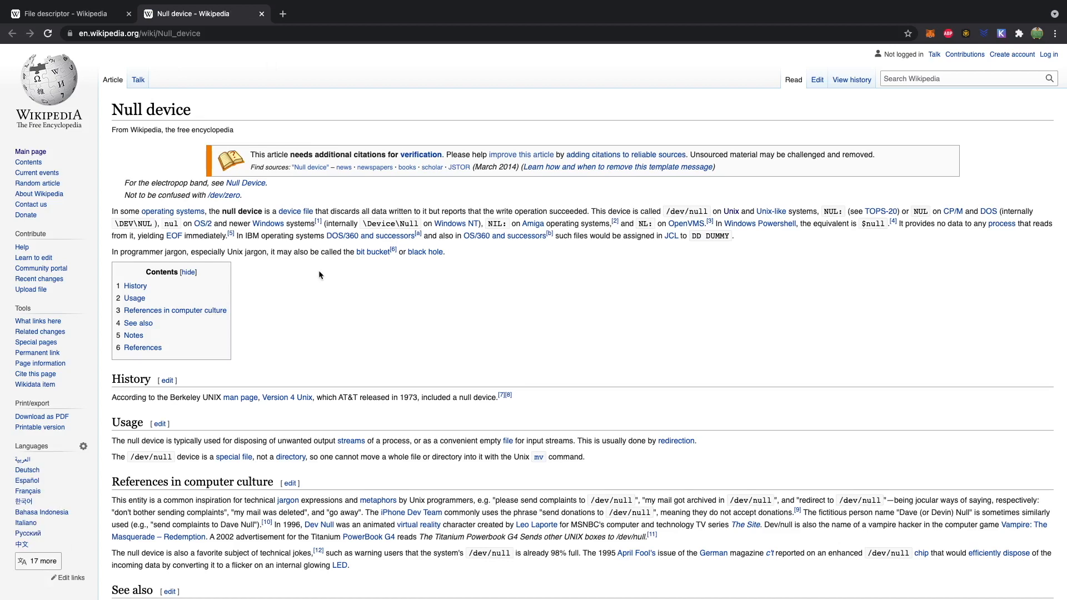
mouse_move(351, 255)
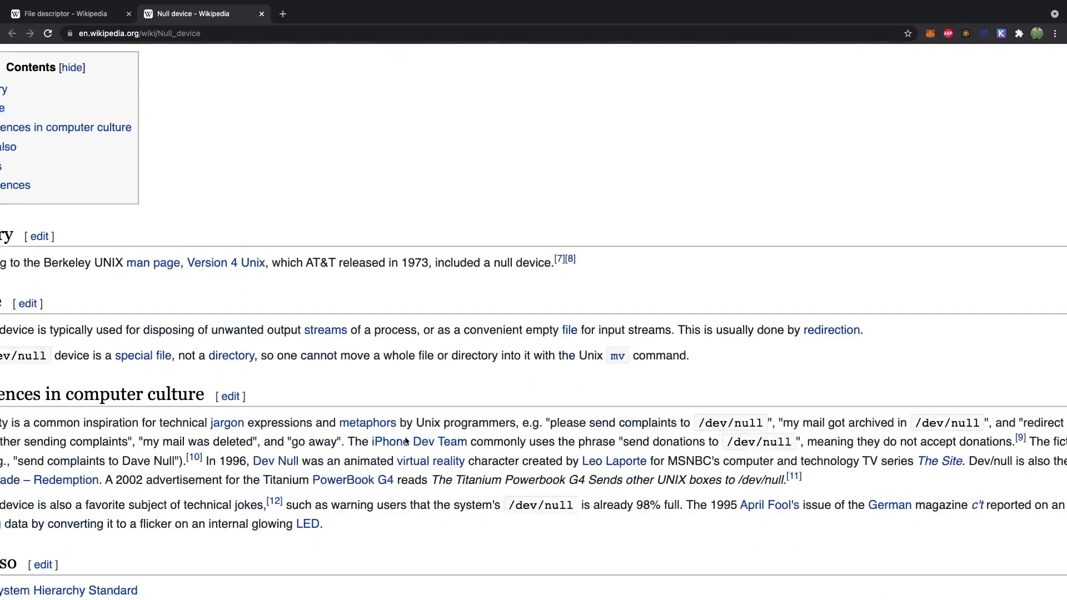
Scroll the Null device article down through its Usage and computer-culture sections
scroll("down", 3)
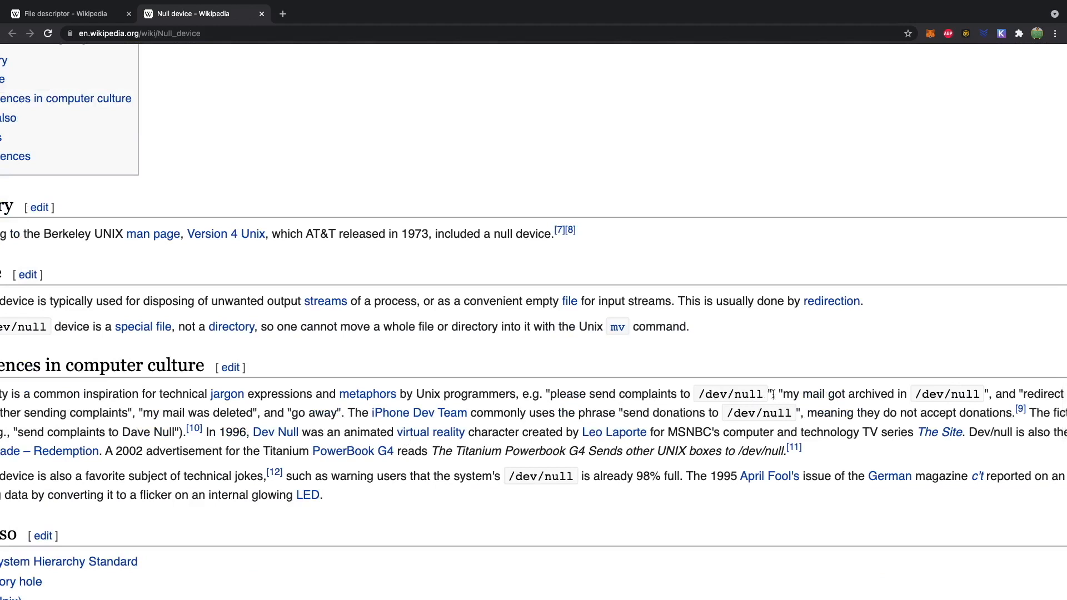
mouse_move(768, 400)
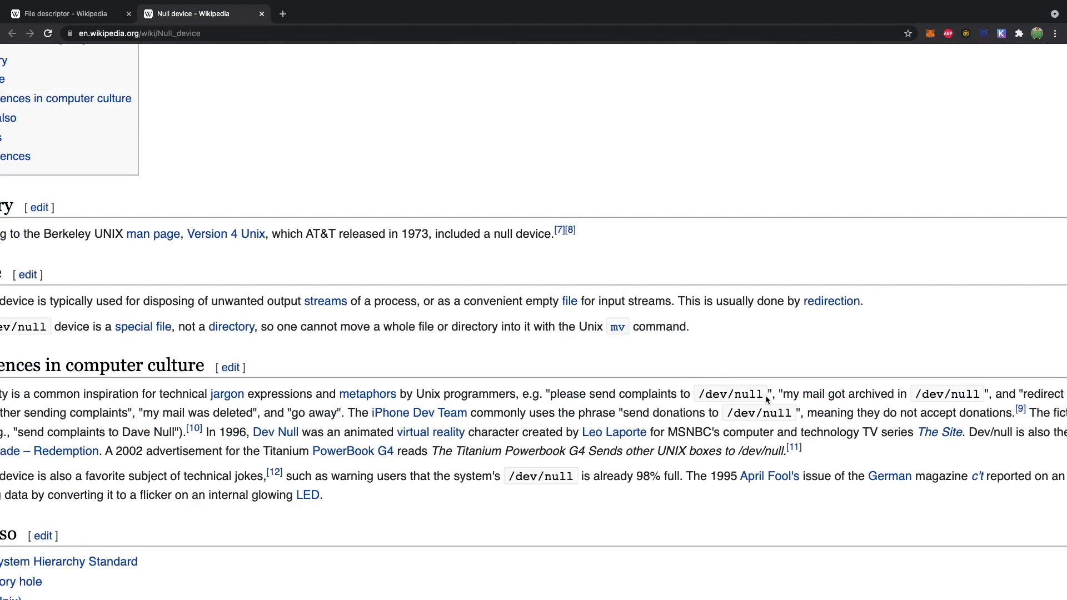